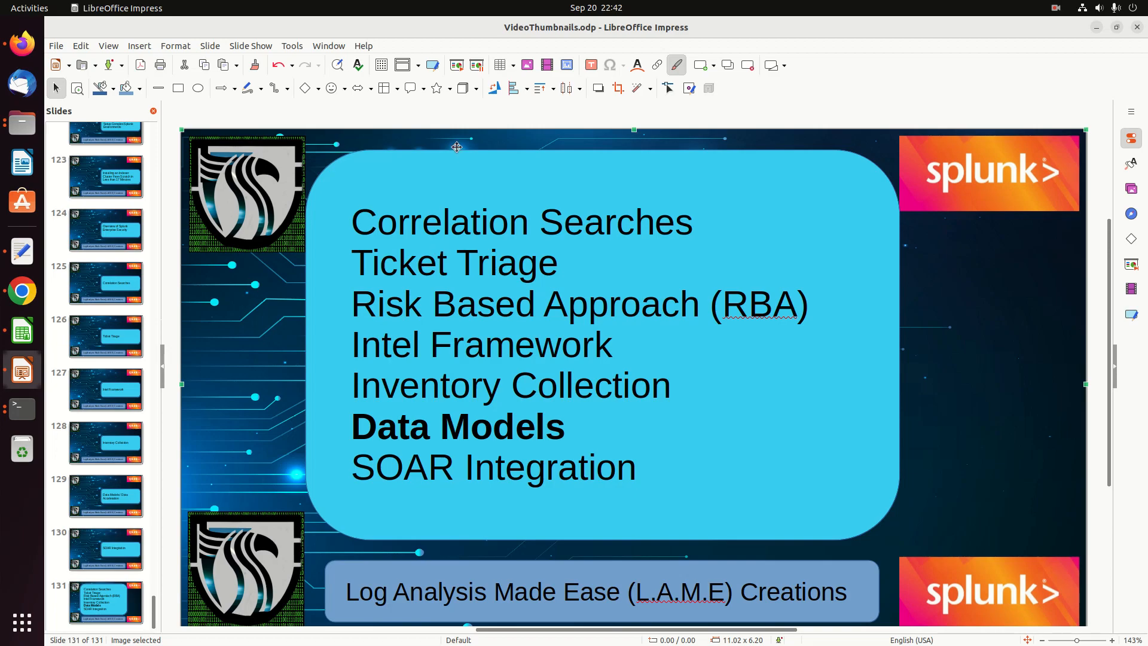
mouse_move(550, 370)
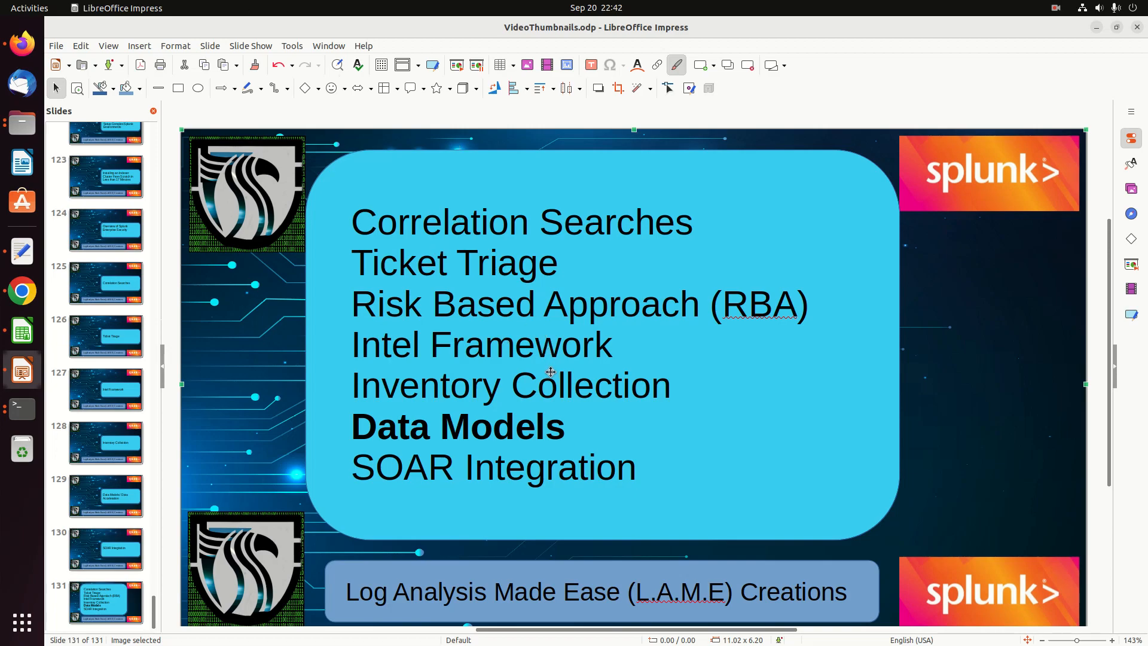
mouse_move(22, 292)
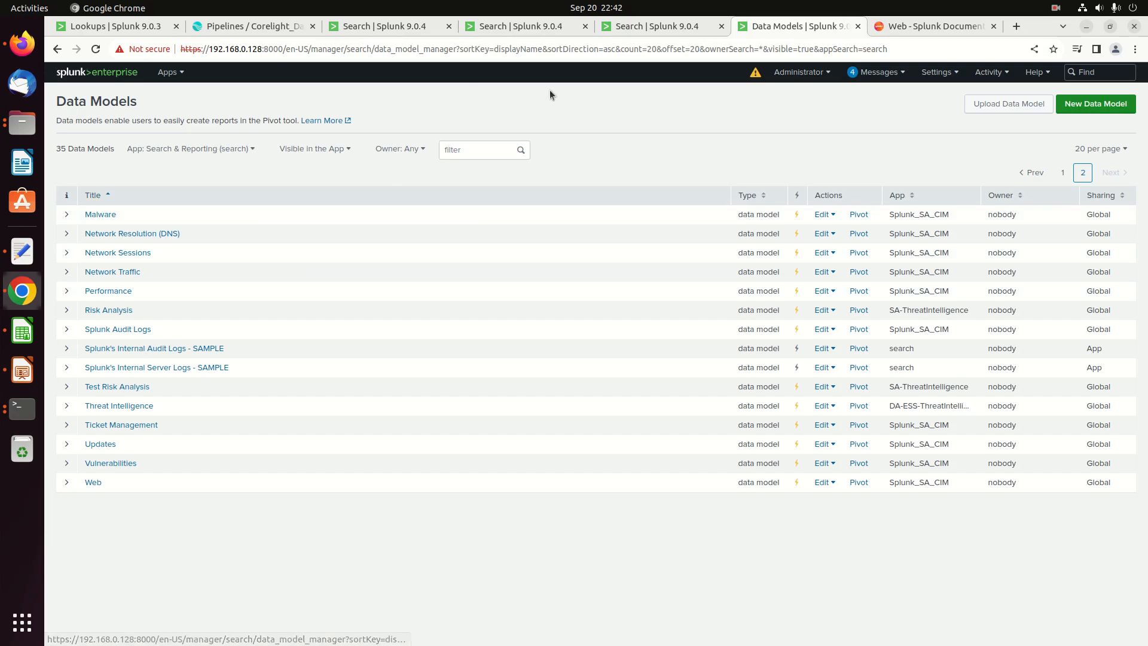
- Turn off acceleration for the Web data model via Edit Acceleration and save
left_click(938, 72)
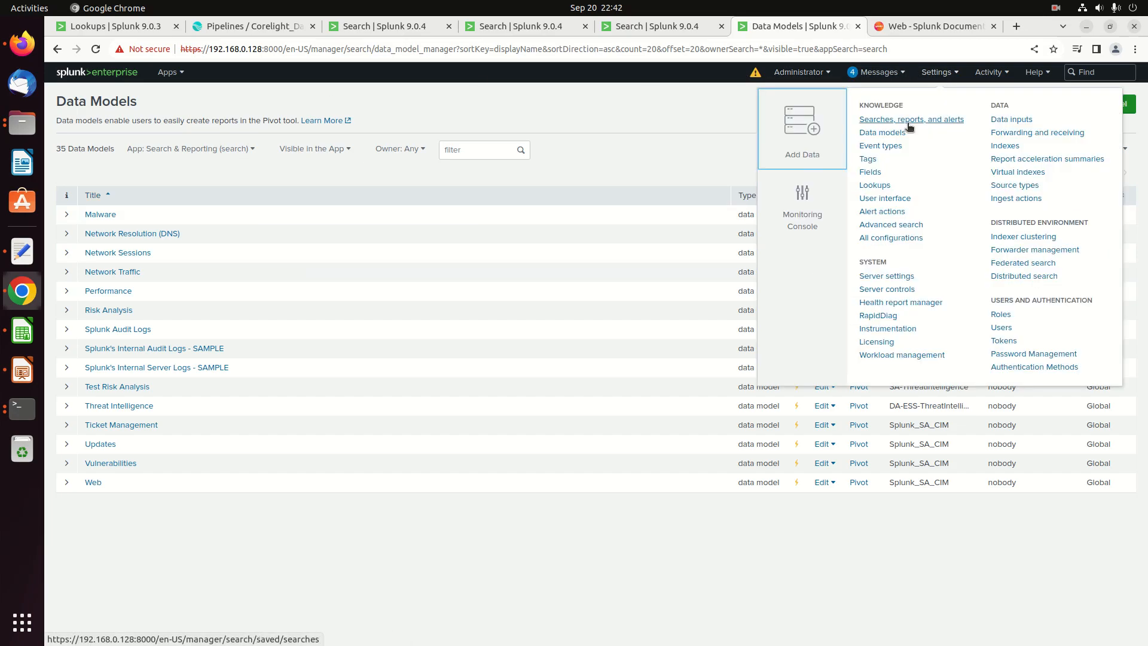
left_click(883, 133)
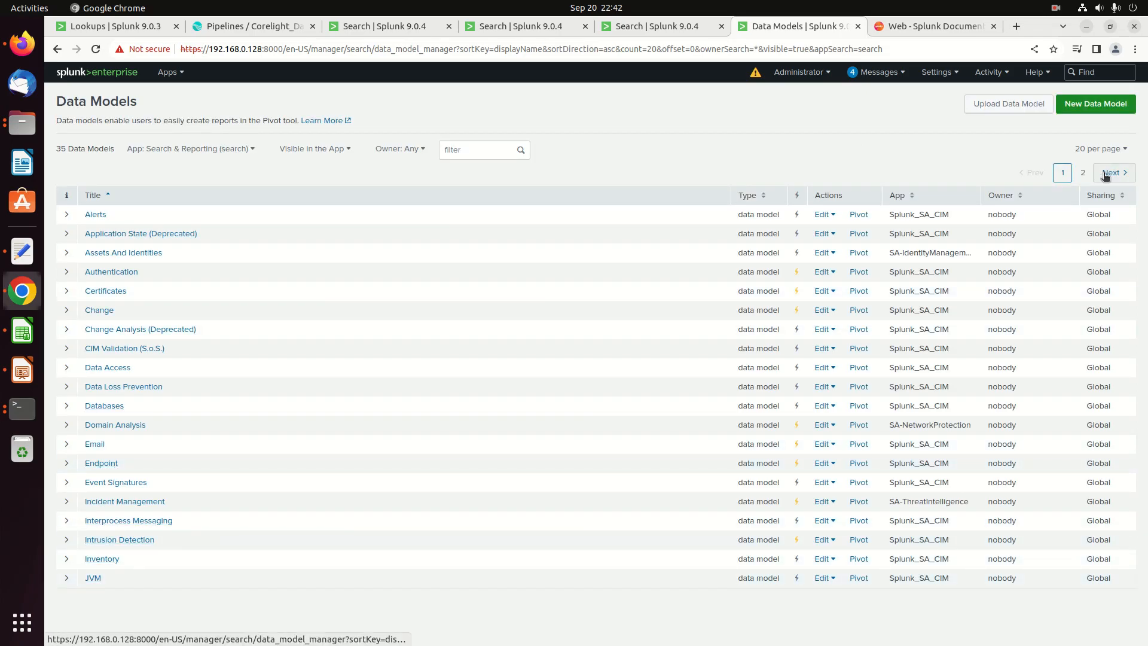
left_click(1111, 173)
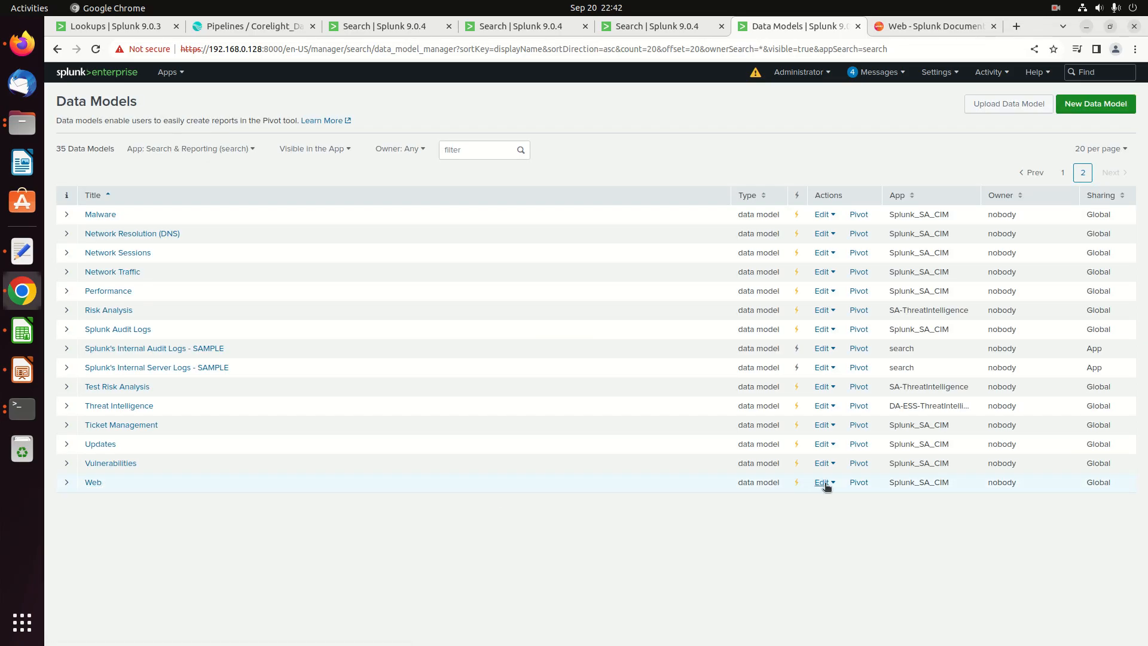
left_click(823, 482)
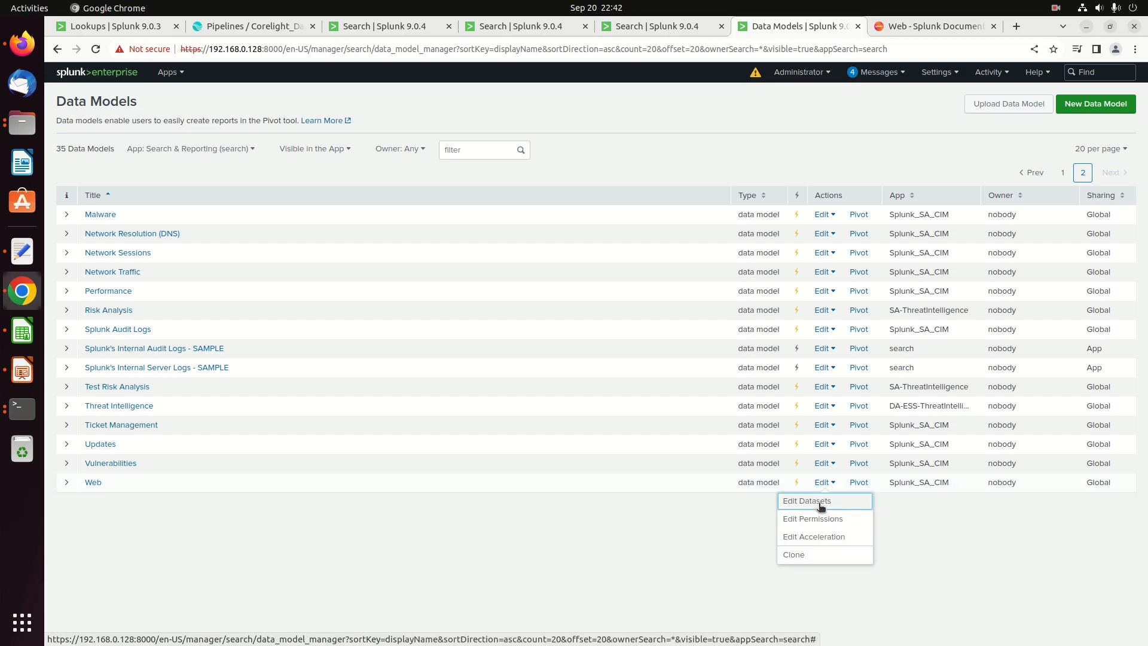
mouse_move(806, 537)
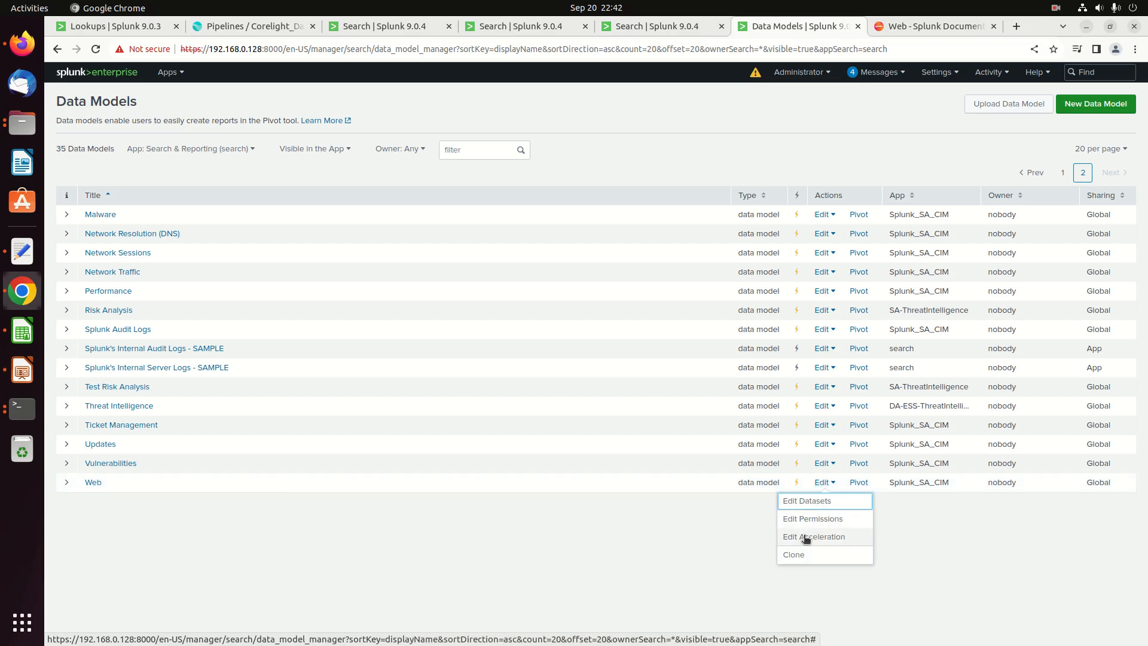
left_click(813, 537)
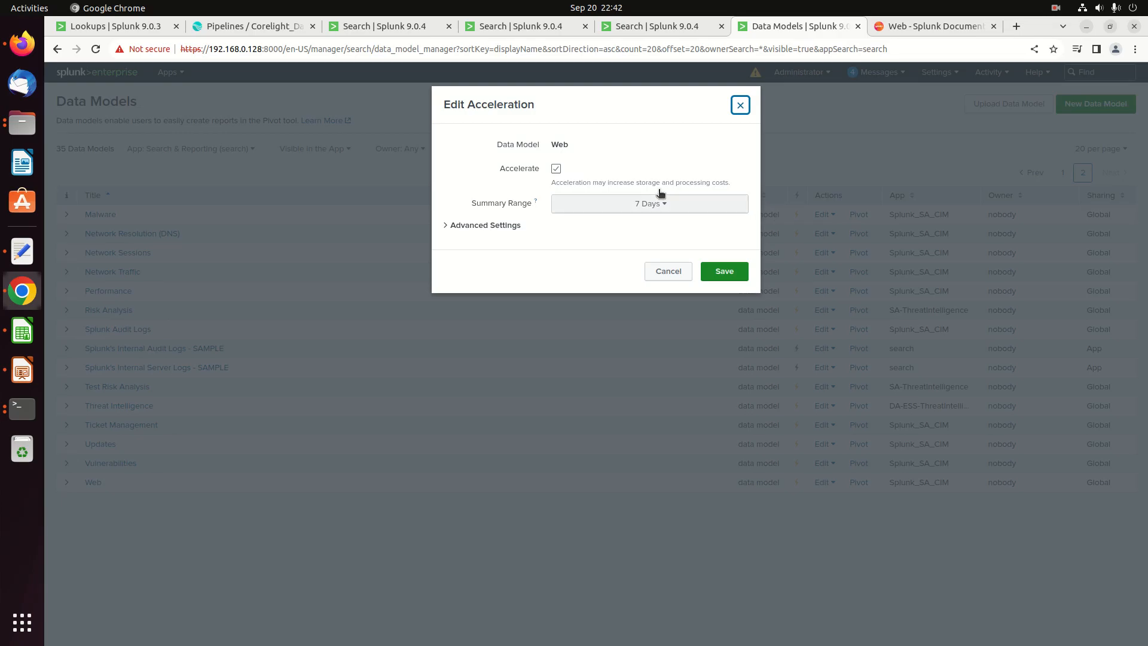
left_click(556, 169)
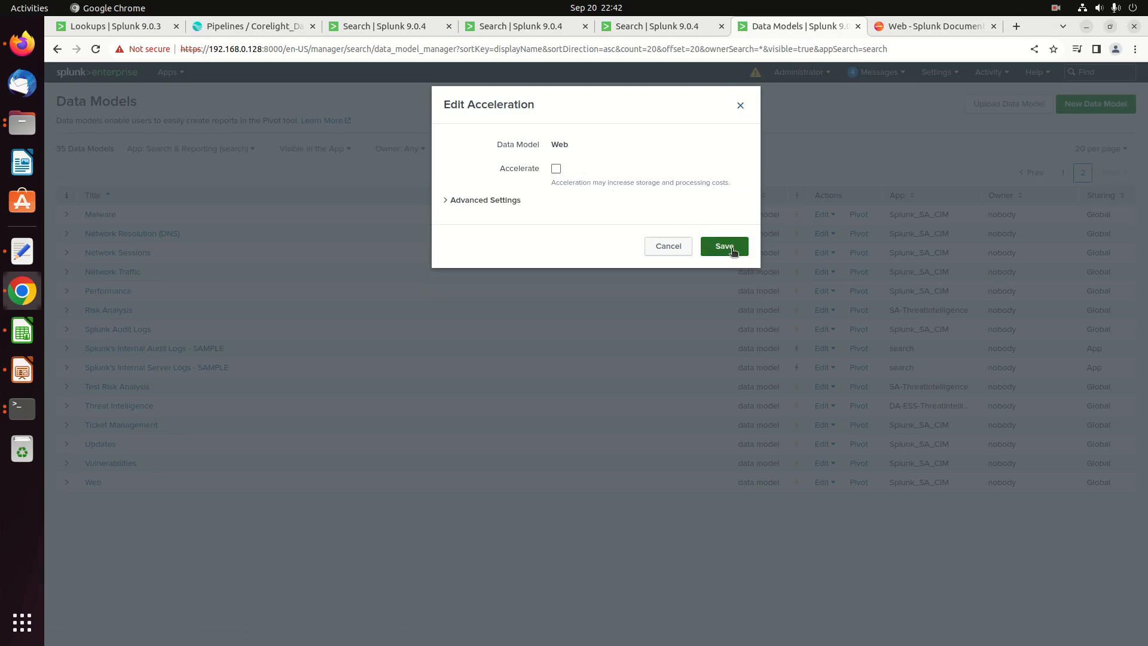
left_click(723, 246)
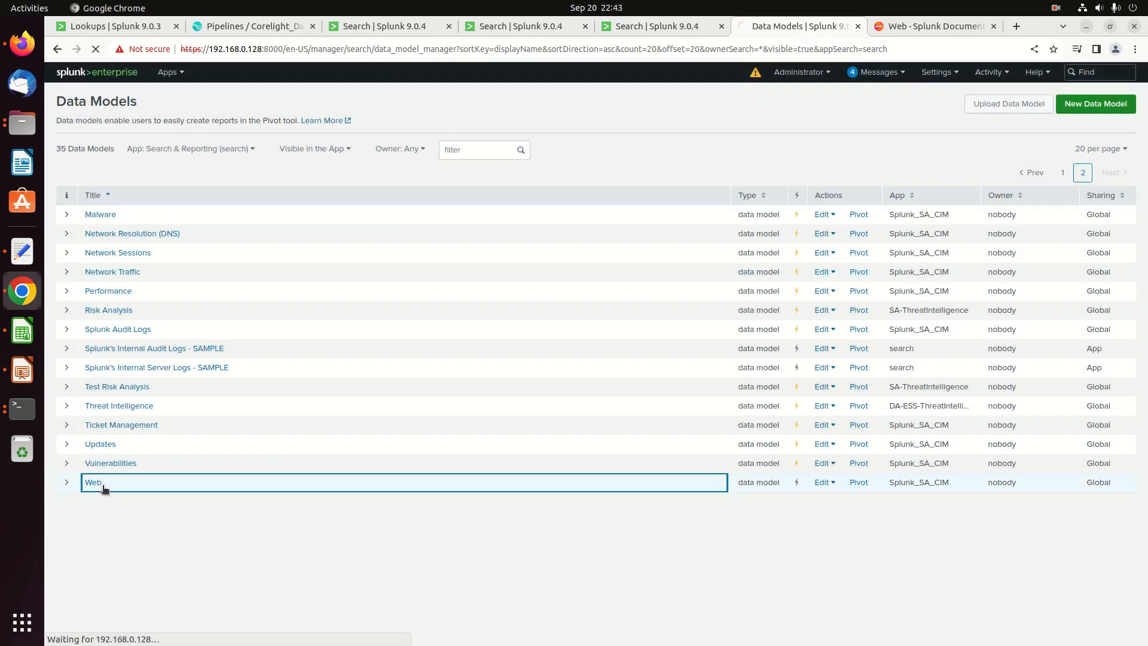
- Review the Web model's tag=web constraint, then enter `cim_Web_indexes` tag=web on a search page
left_click(94, 482)
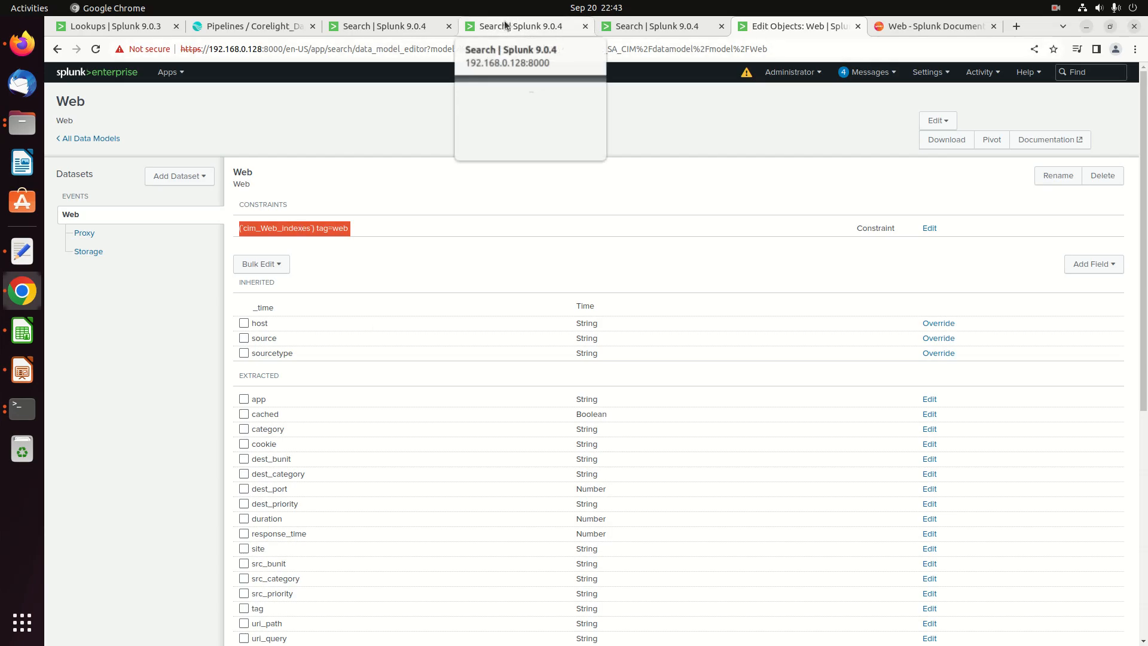
left_click(517, 25)
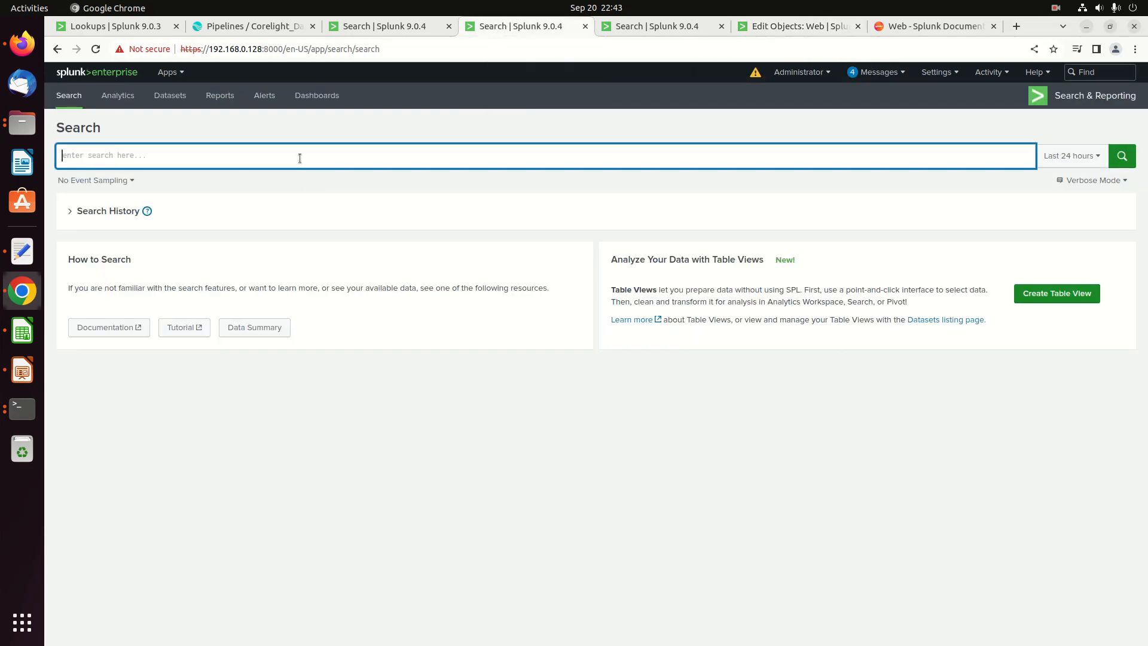
type("(`cim_Web_indexes`) tag=web")
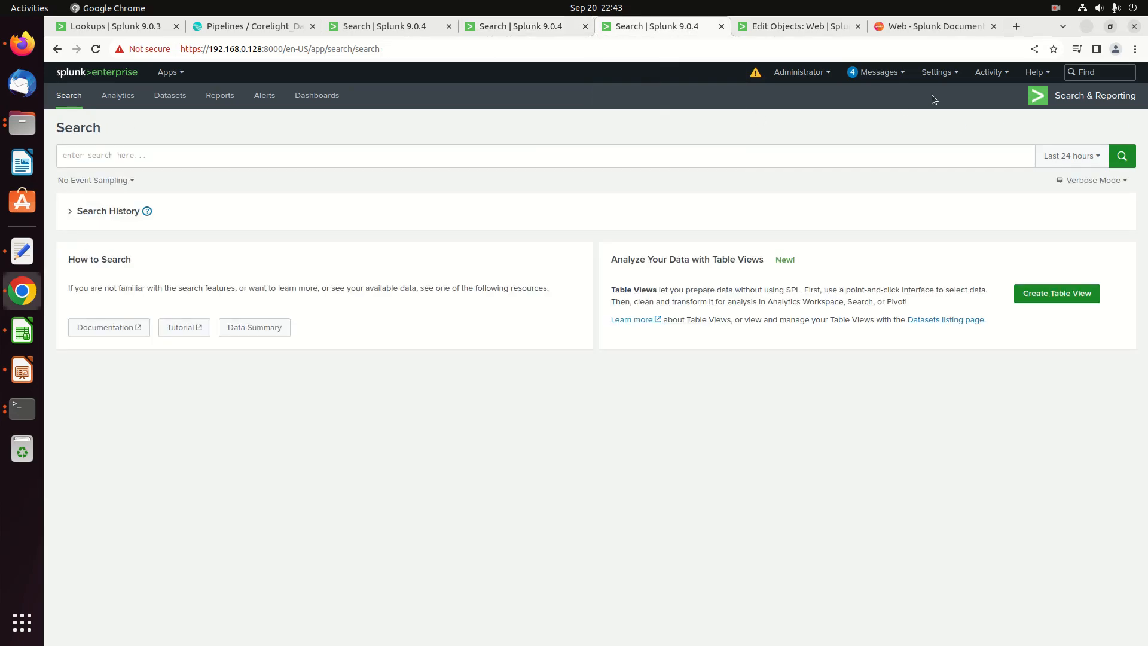
left_click(936, 72)
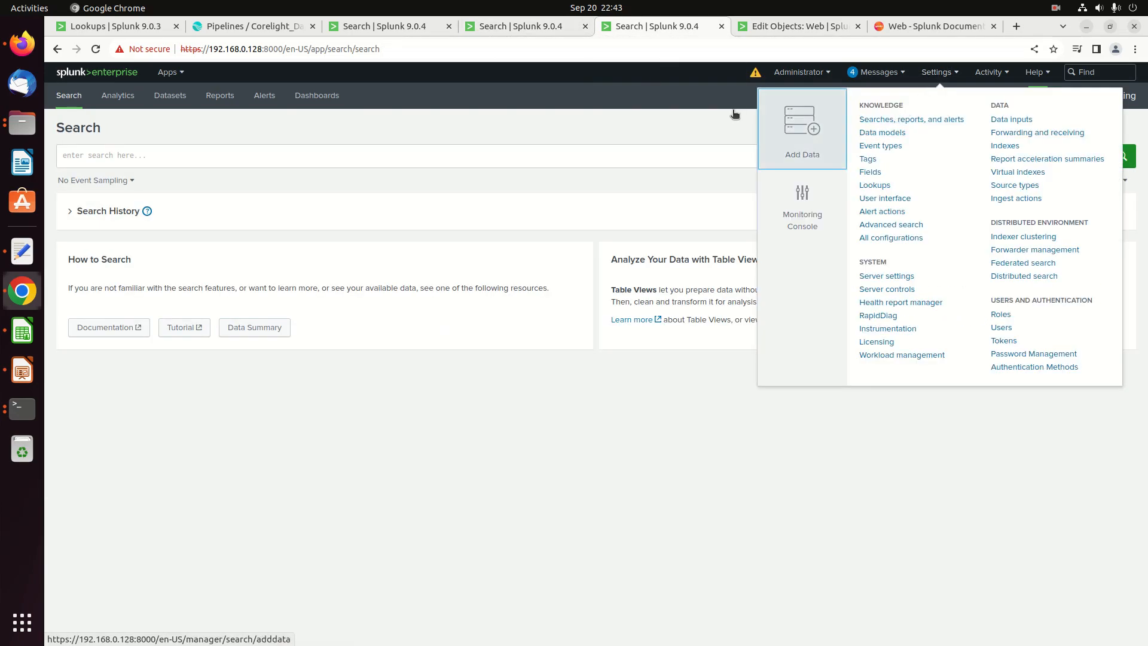
- Filter Manage Apps for cim and open setup for Splunk Common Information Model
left_click(168, 71)
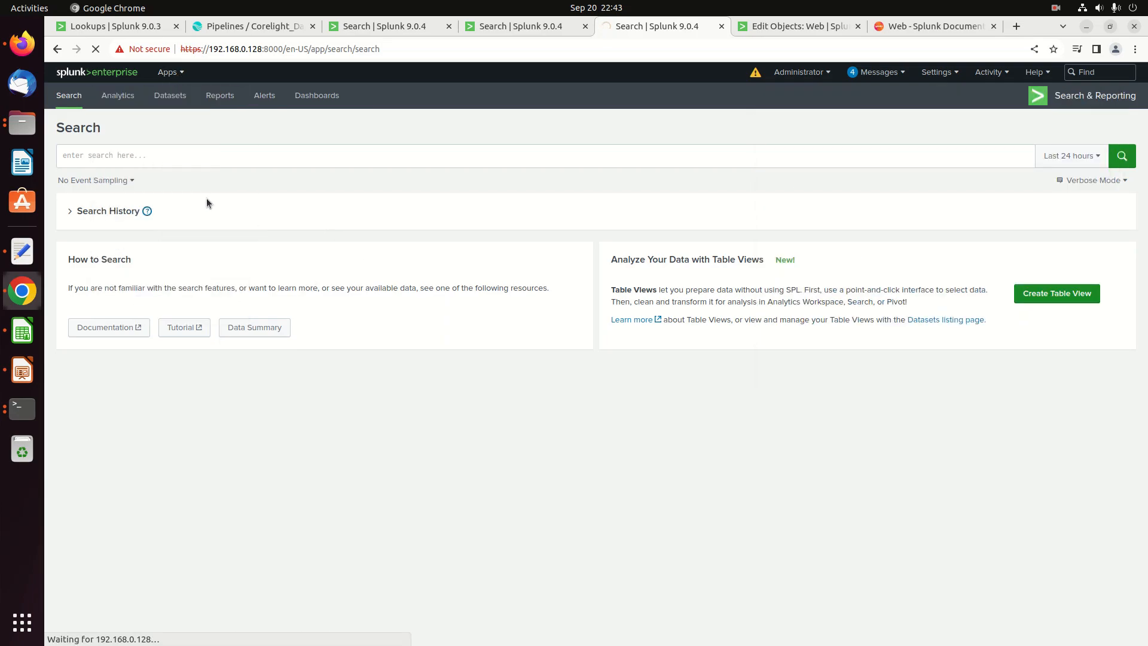
type("c")
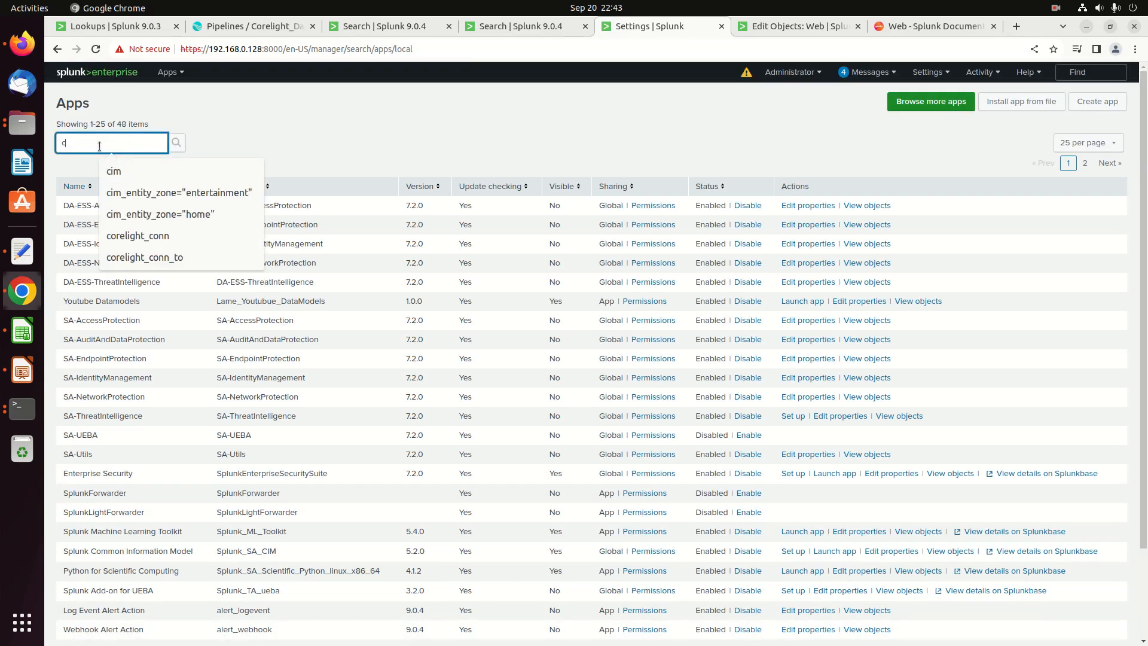
type("i")
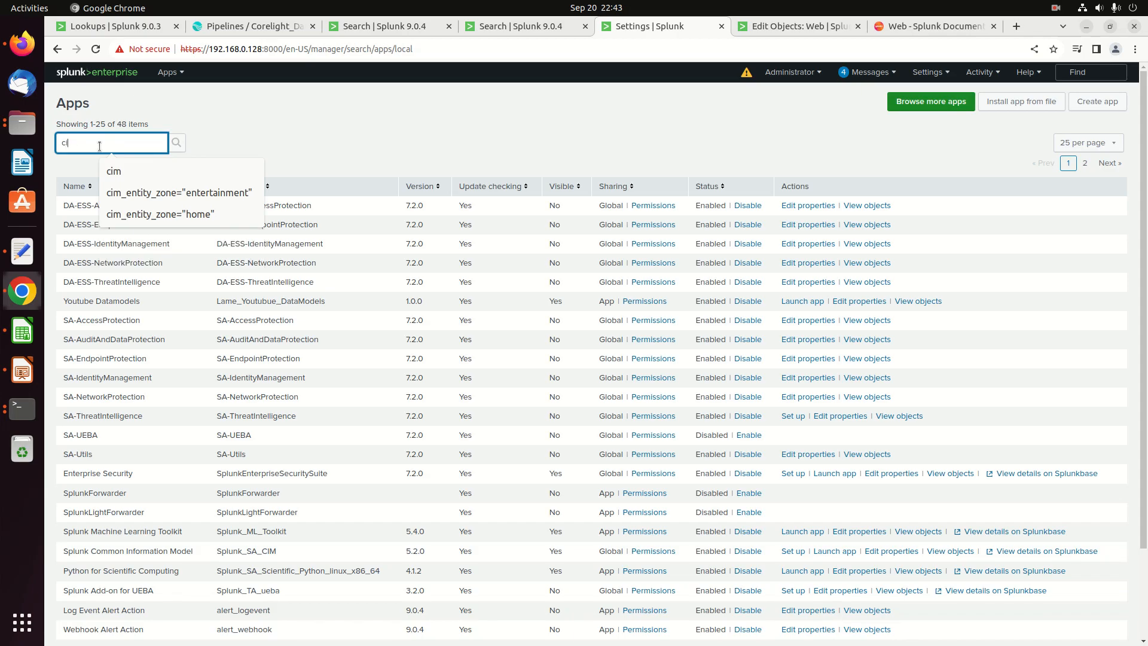
left_click(177, 142)
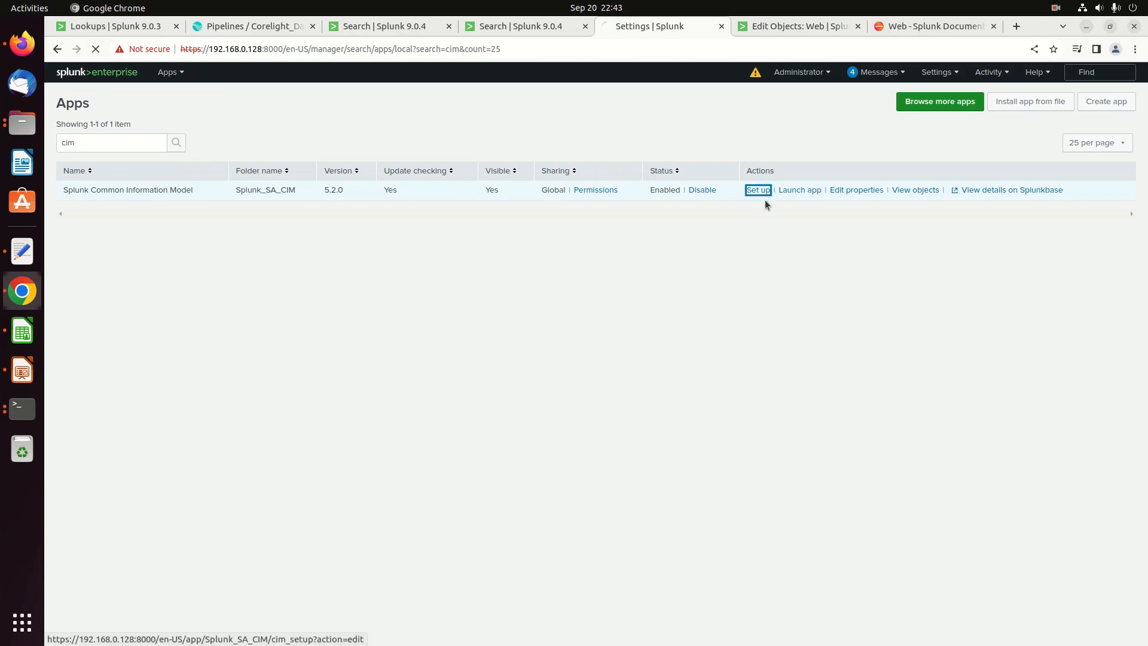
left_click(757, 190)
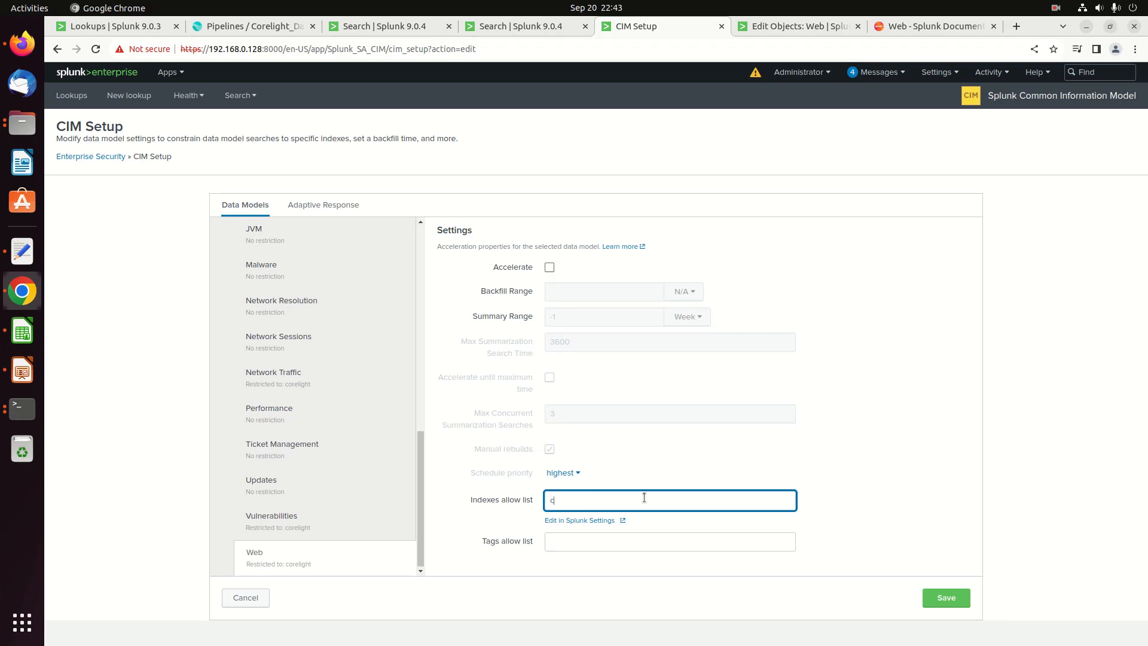
- Restrict the Web indexes to corelight in CIM Setup, then cancel without saving
type("ore")
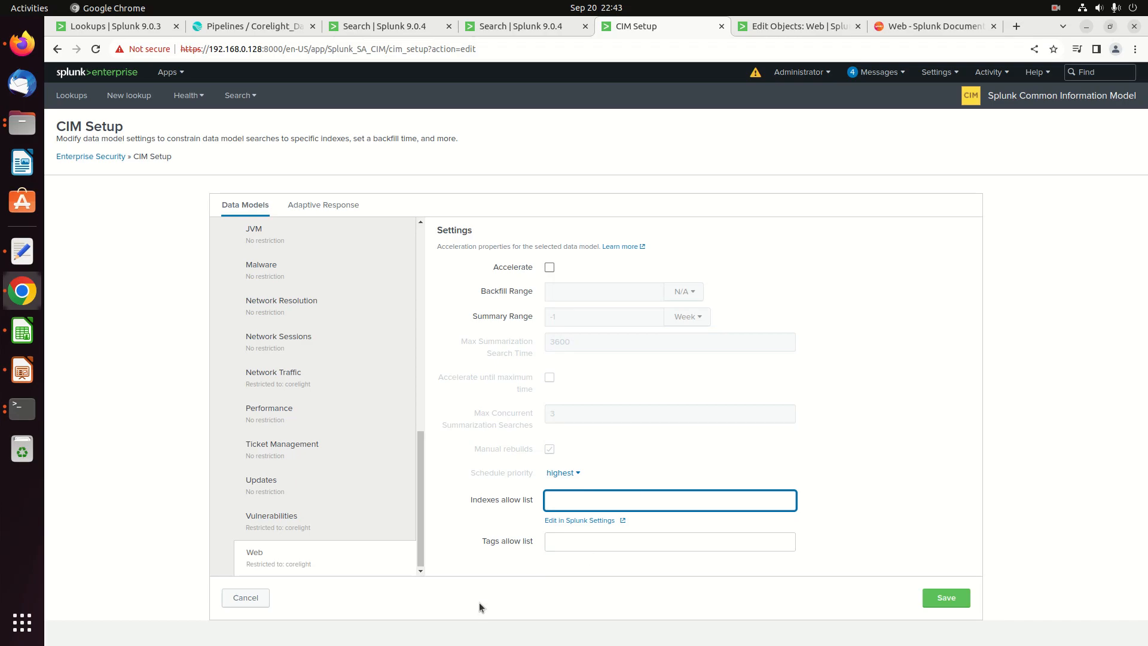
left_click(245, 598)
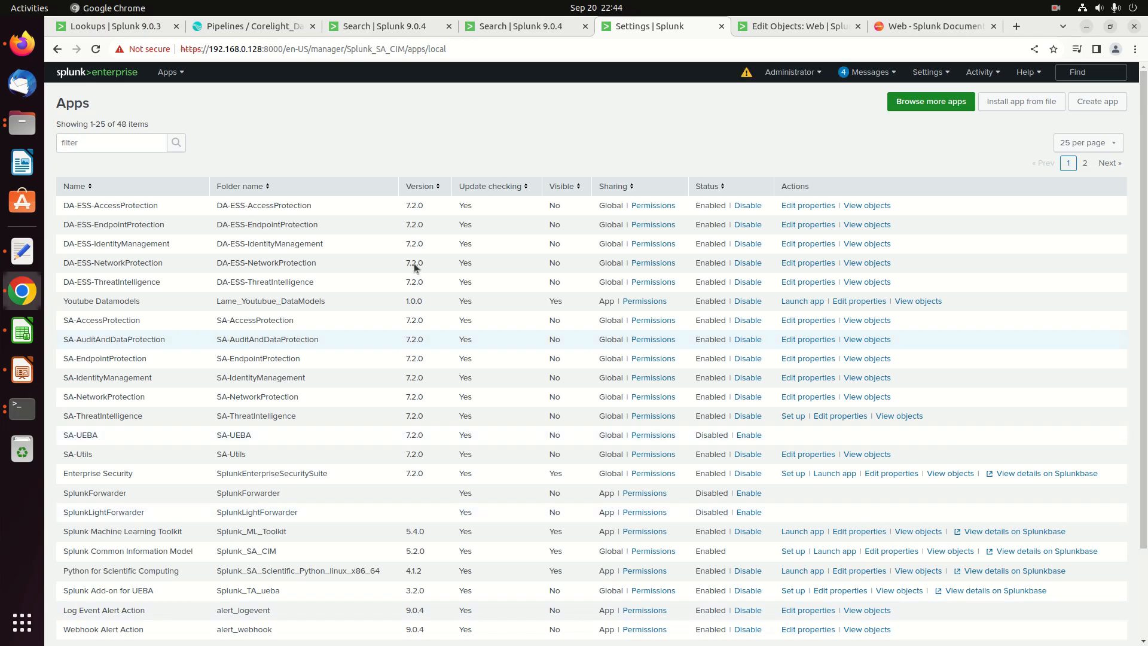
- Reopen CIM setup from the cim-filtered apps list and return to the Web data model editor
left_click(110, 143)
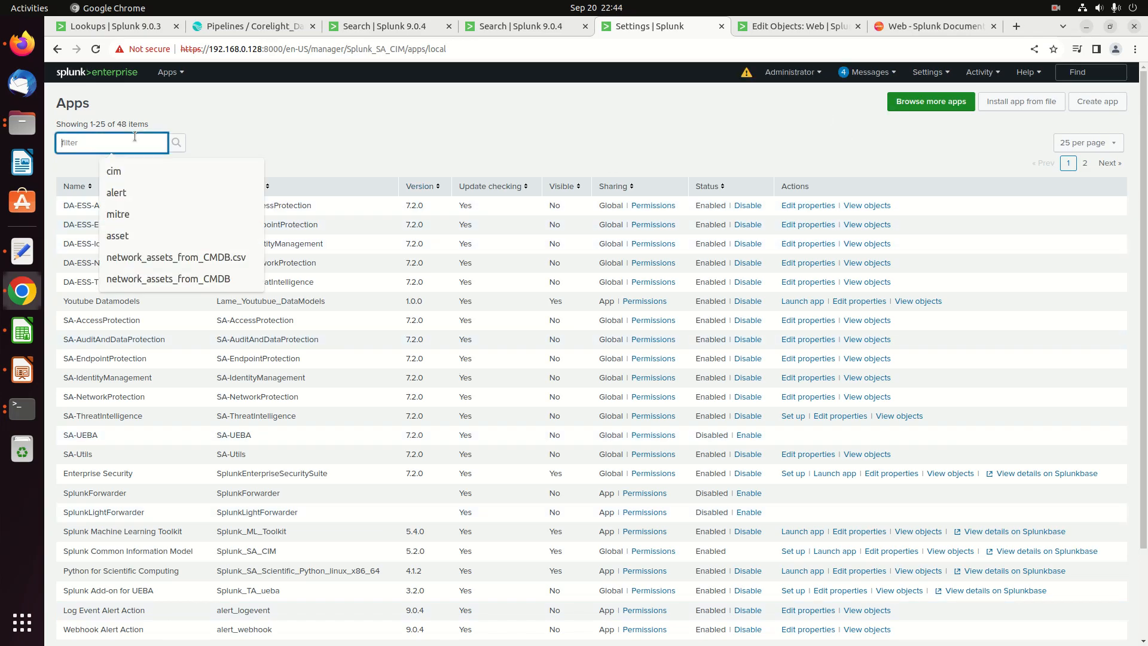
type("cim")
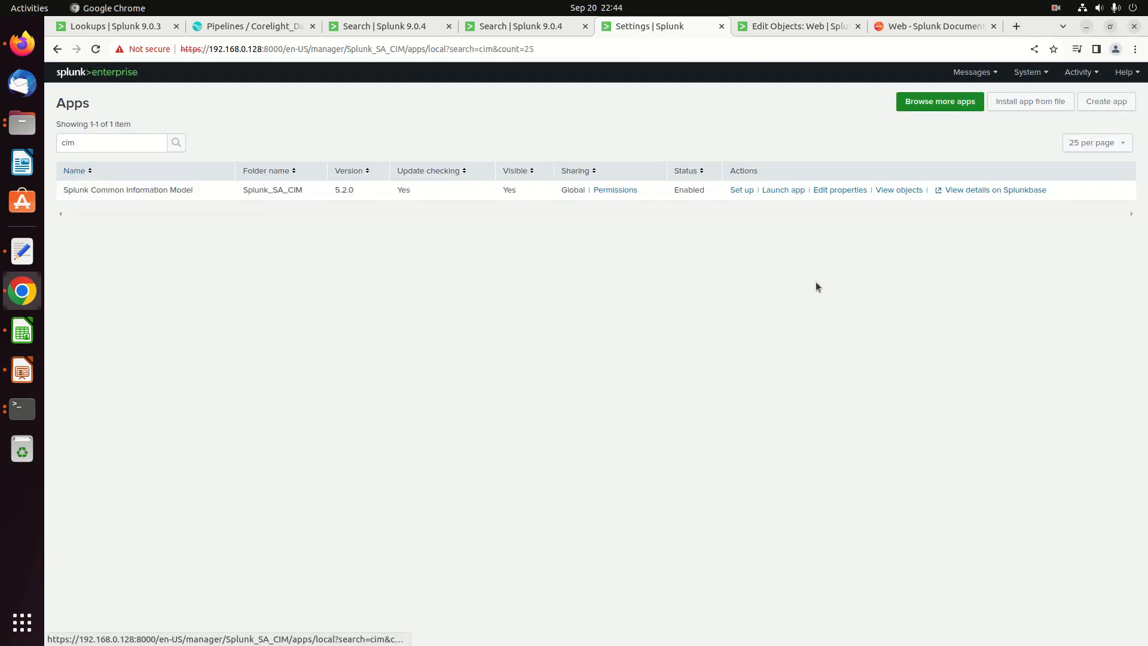
left_click(741, 190)
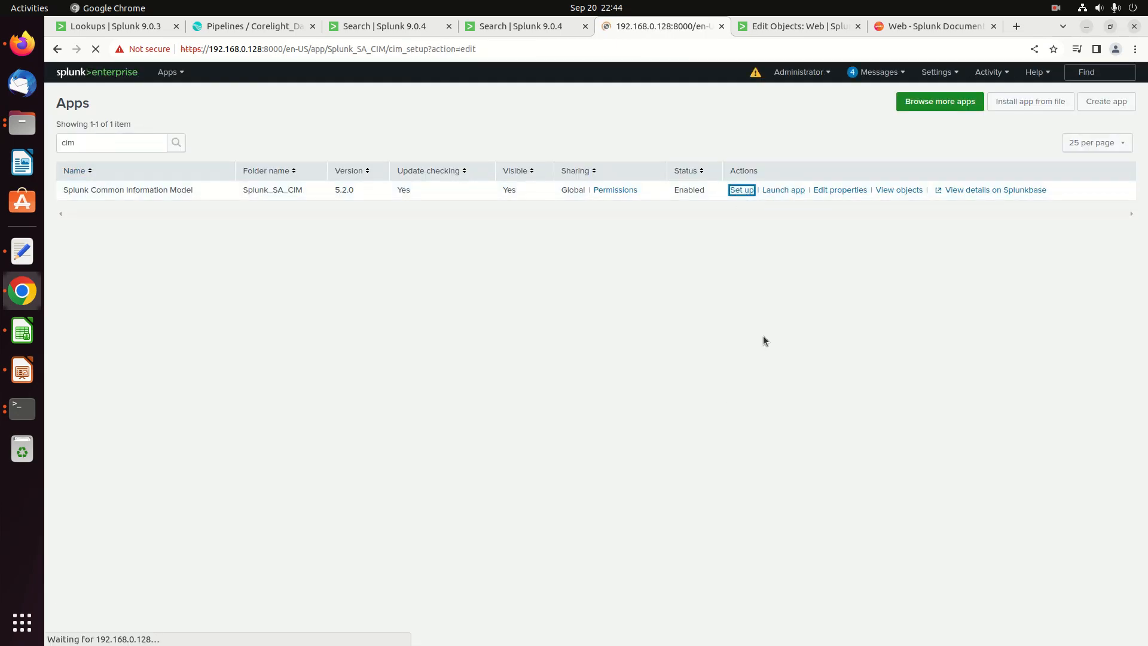
left_click(741, 190)
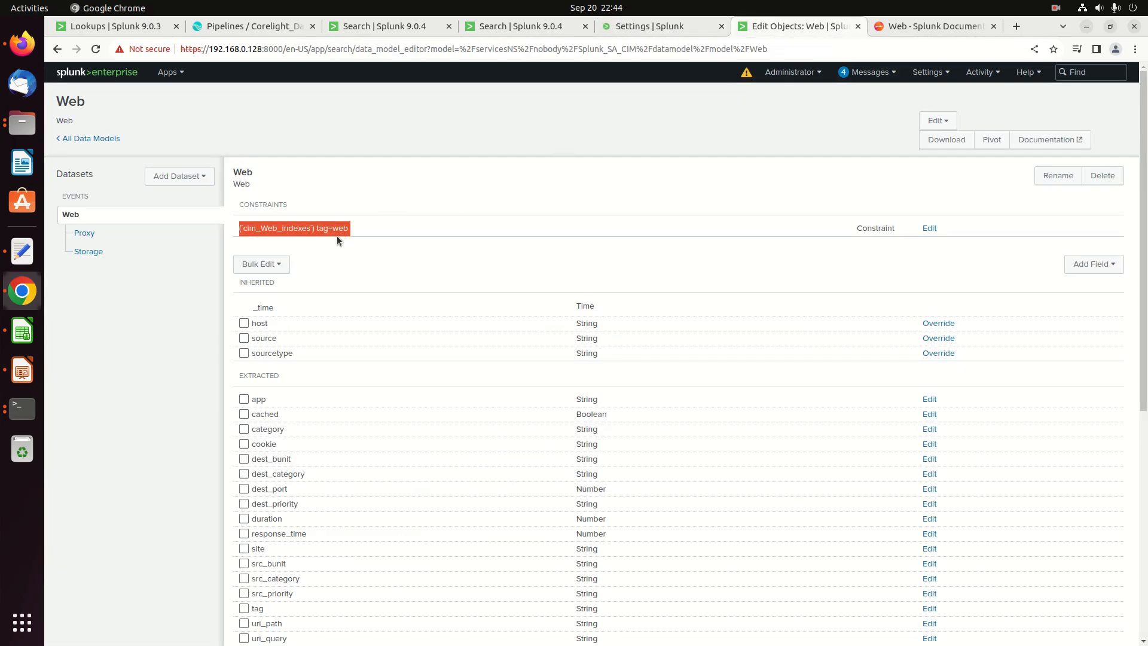
- Start a new event type named tag_web in the chosen destination app
left_click(650, 27)
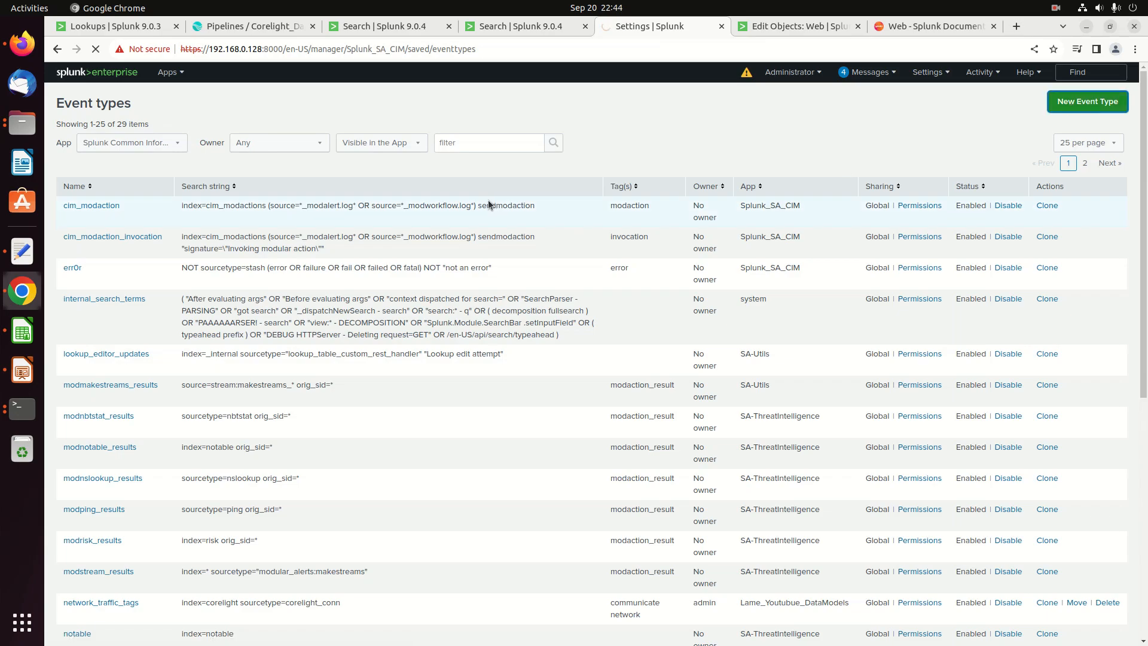
left_click(1087, 101)
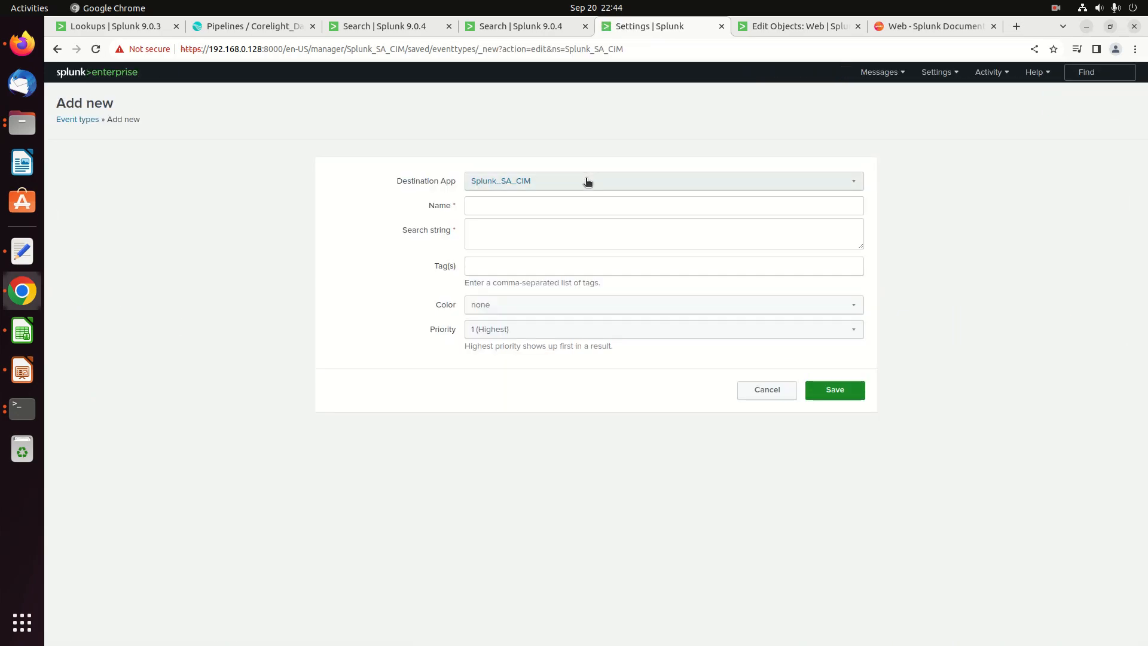
left_click(661, 180)
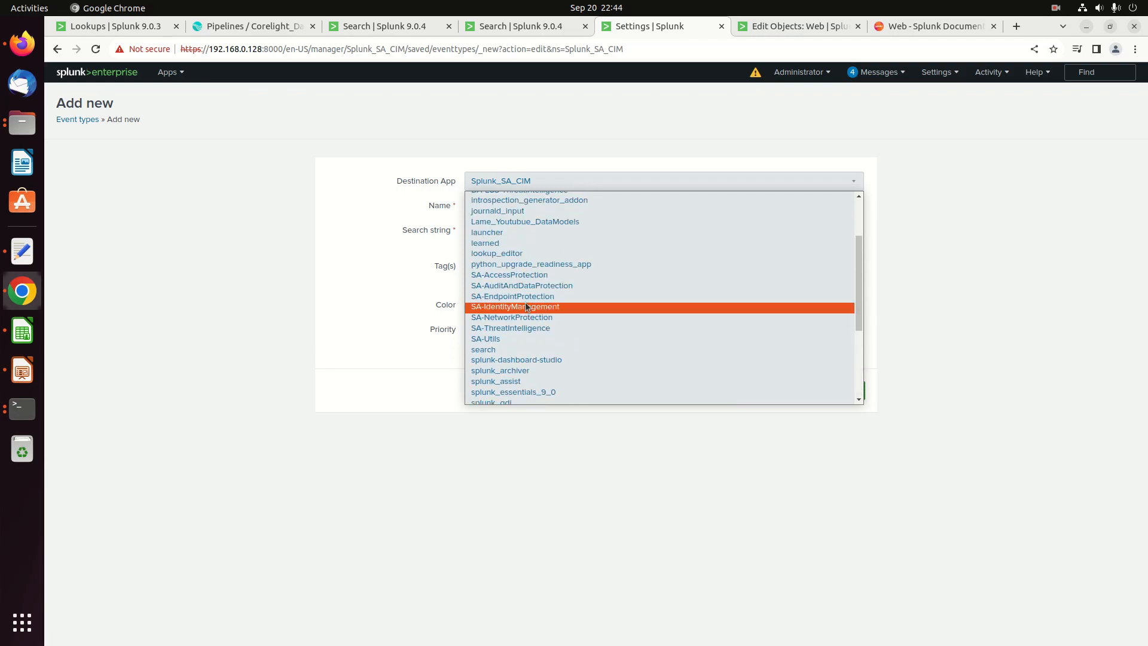
left_click(524, 221)
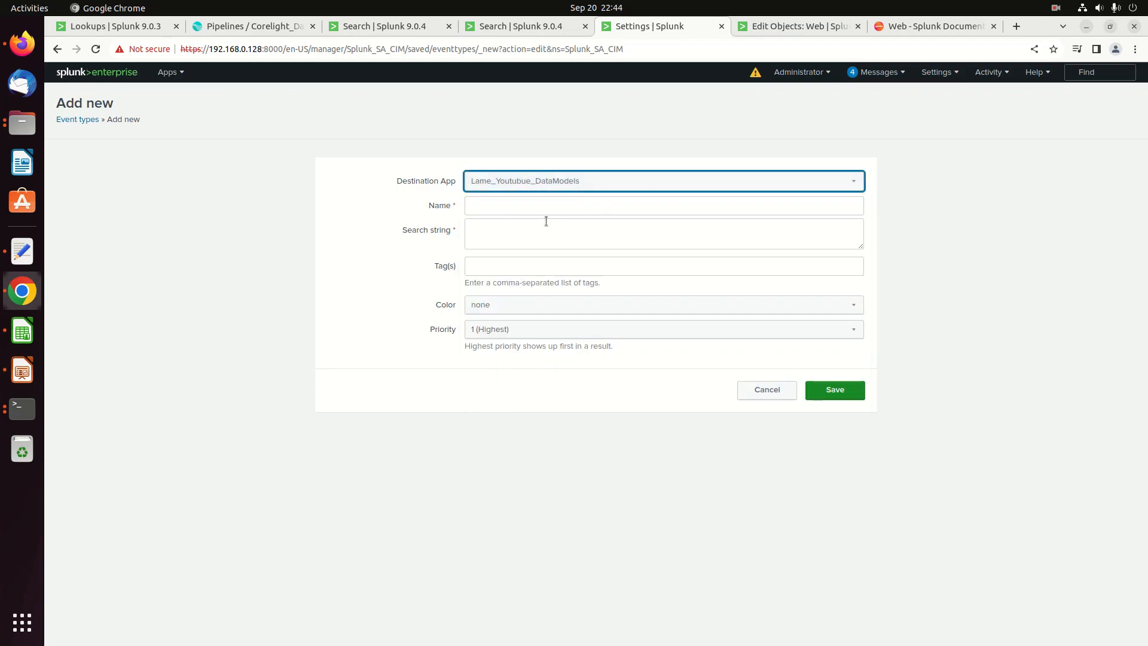
left_click(662, 205)
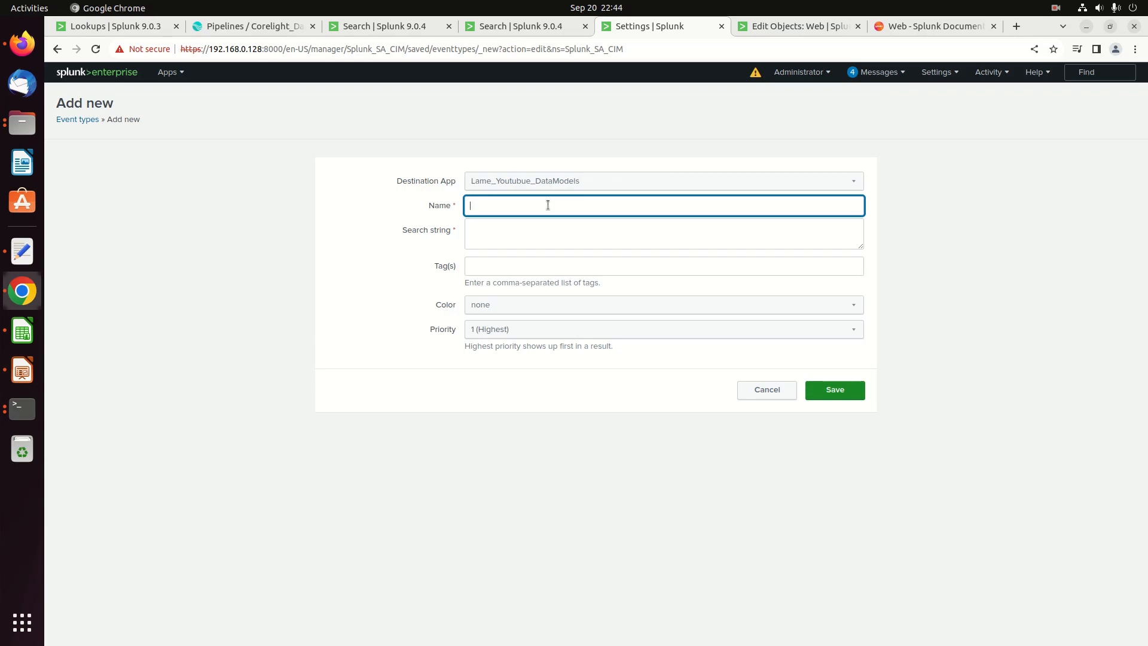
type("tag_web_")
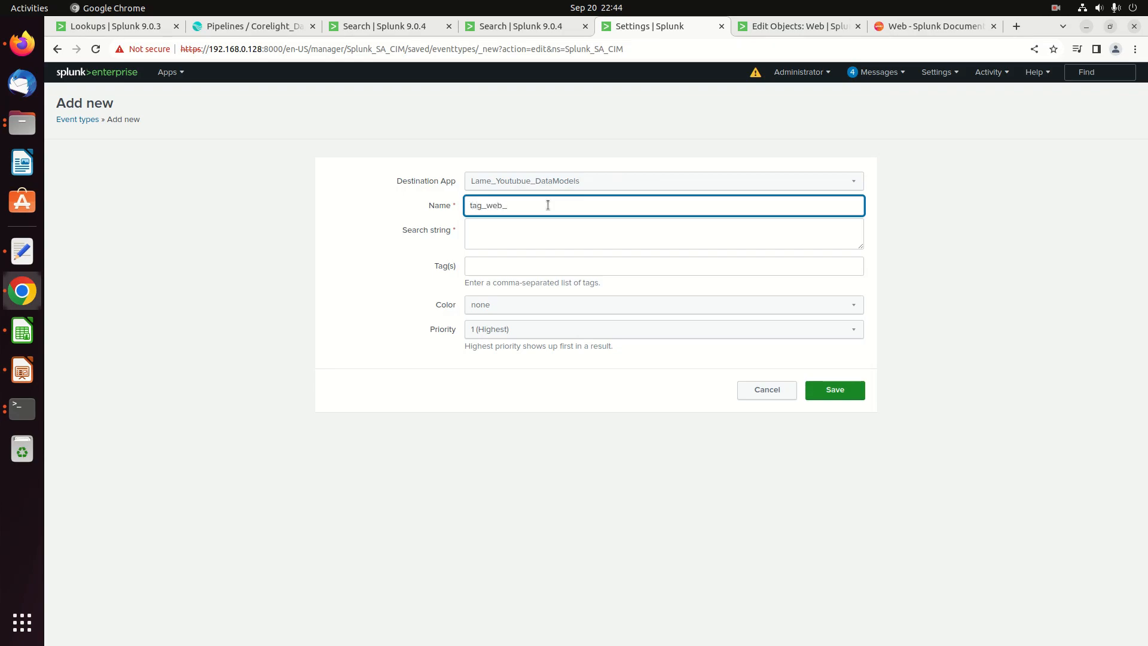
- Set search index=corelight sourcetype=corelight_http, tag web, lowest priority, and save
left_click(663, 233)
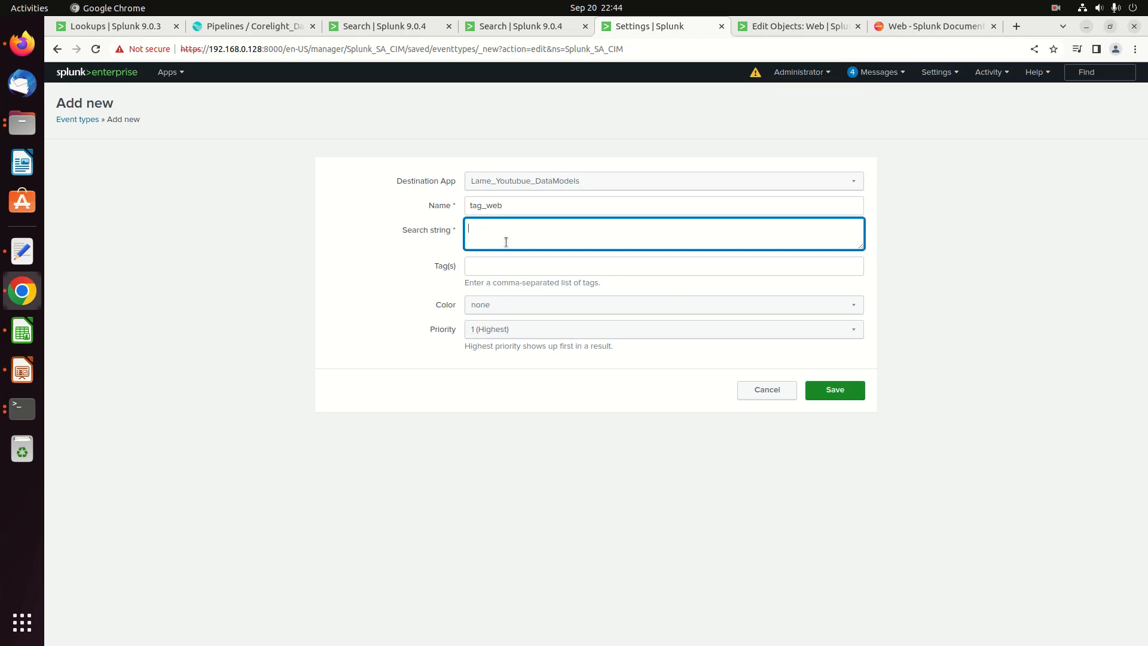
type("index=b")
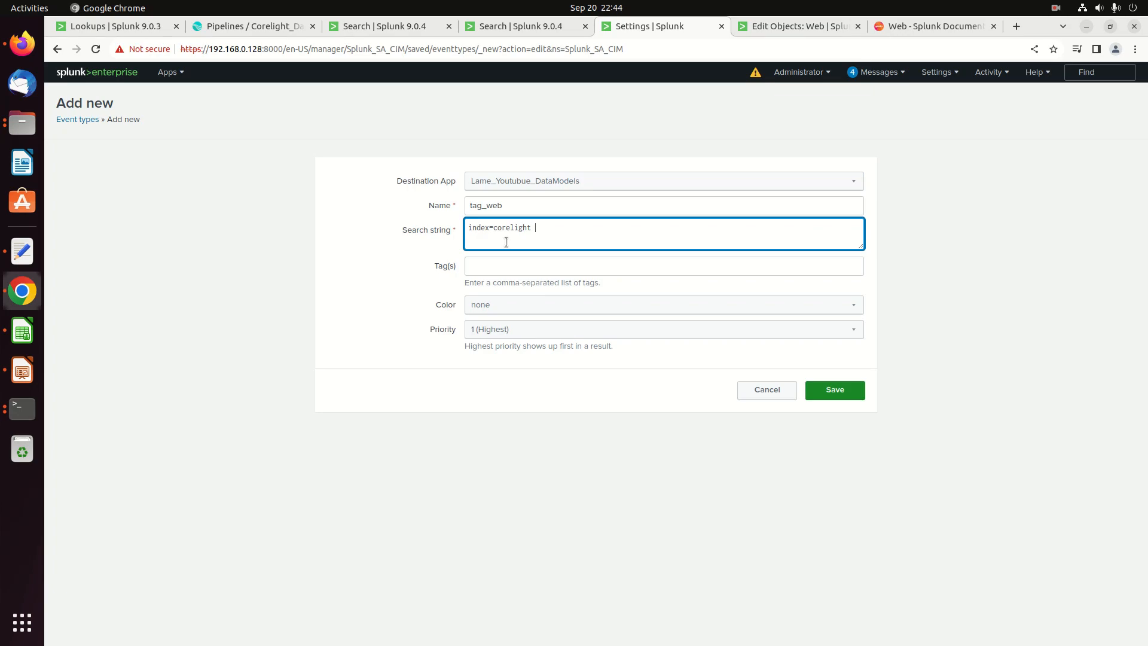
type("sourcetype=corelight_http")
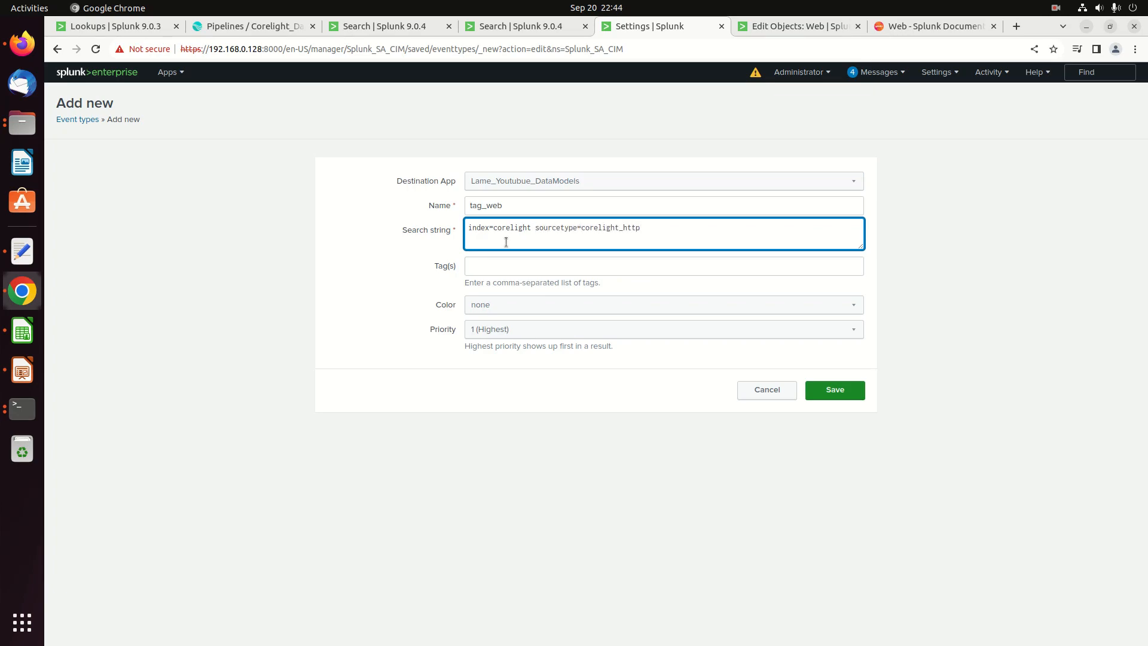
type("web")
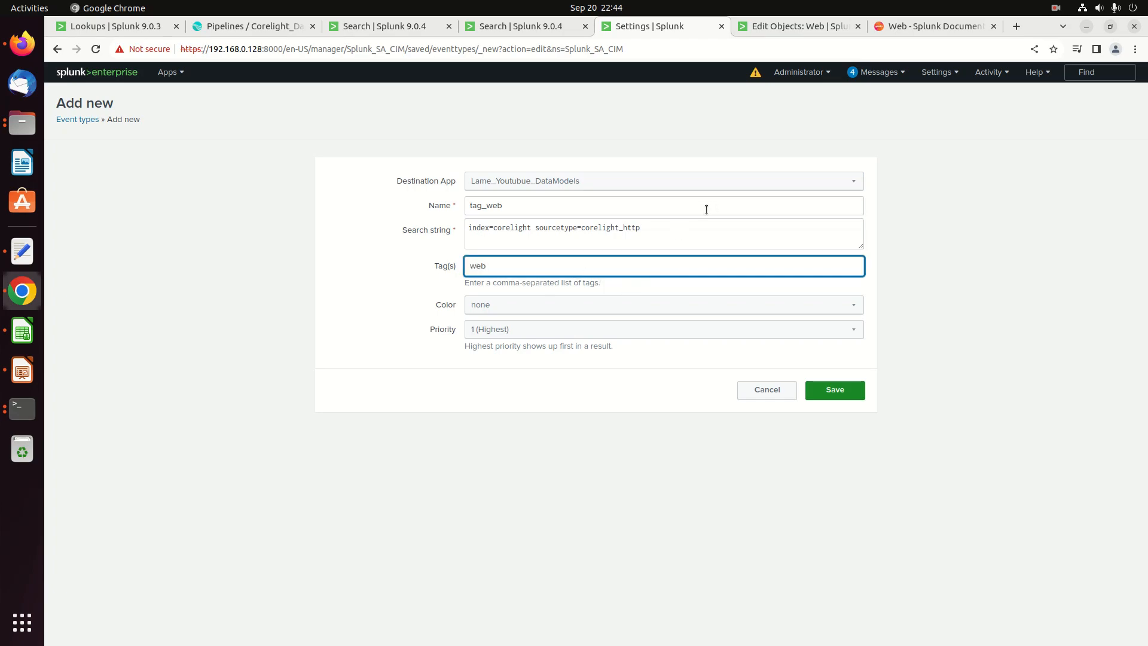
left_click(661, 329)
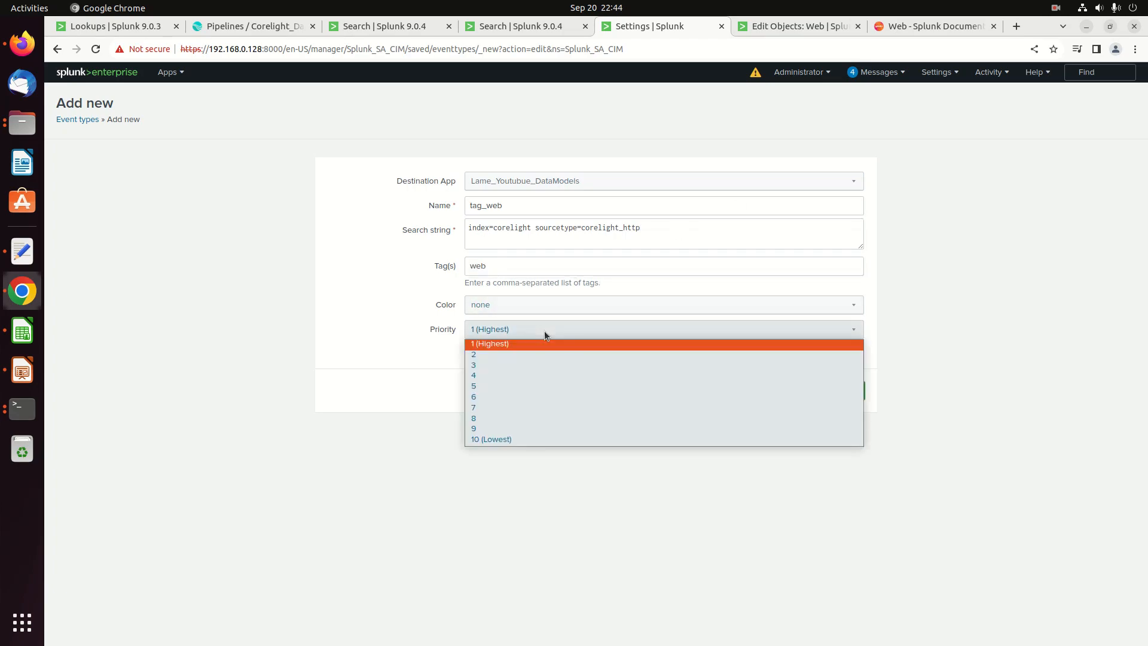
left_click(490, 439)
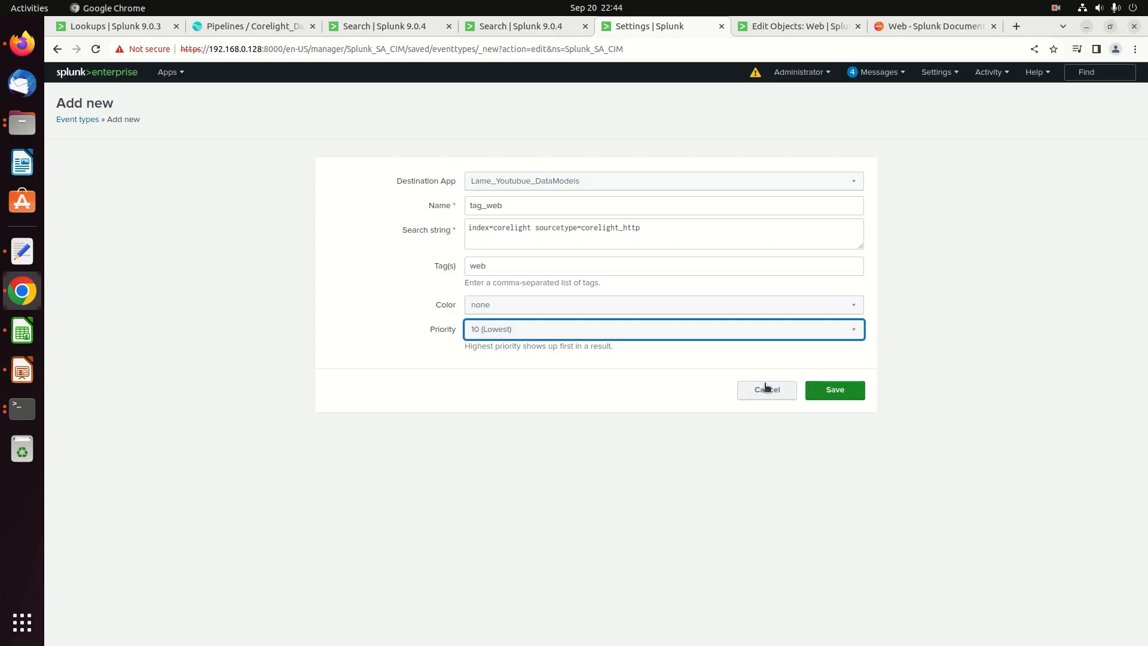
left_click(834, 390)
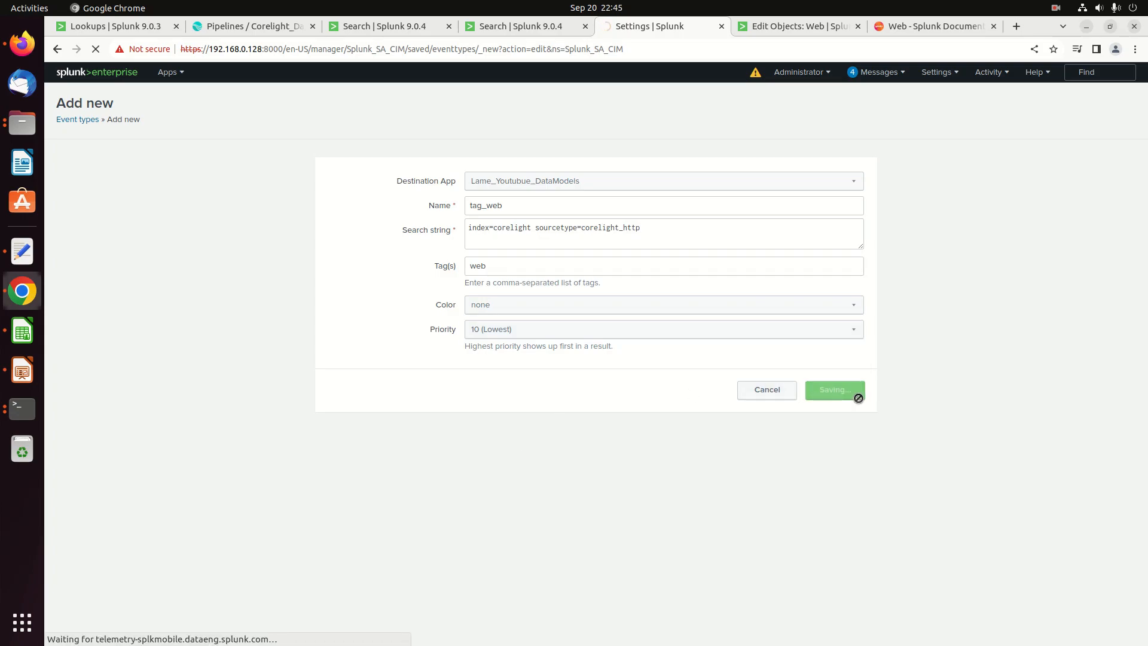
left_click(834, 389)
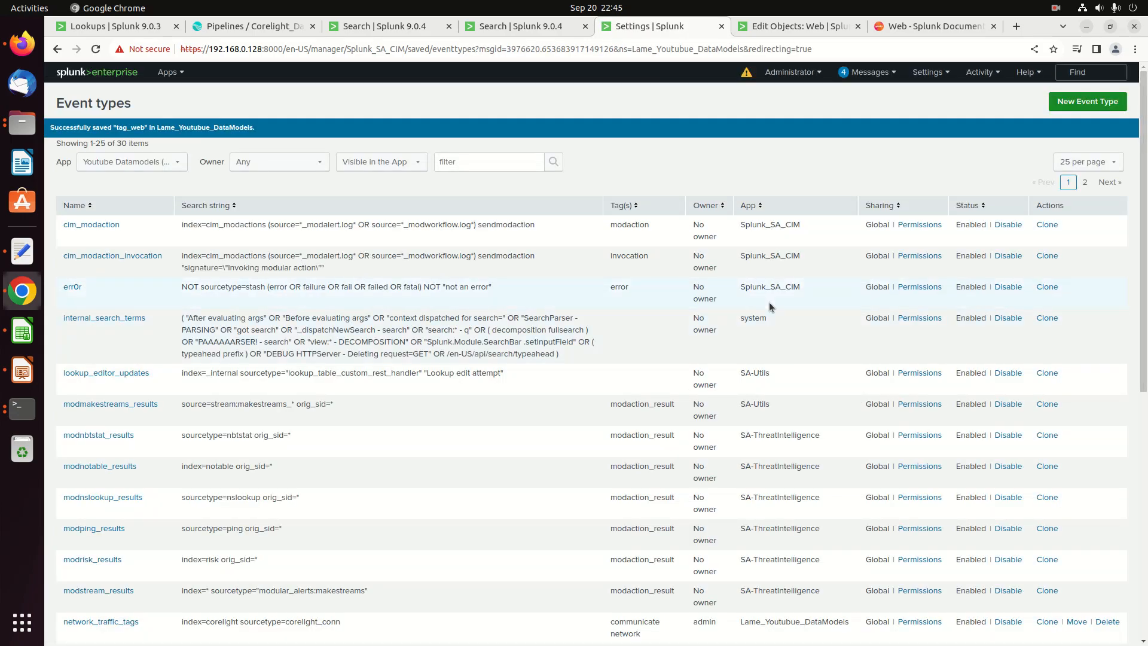
- Filter the Event types list by 'web'
left_click(489, 161)
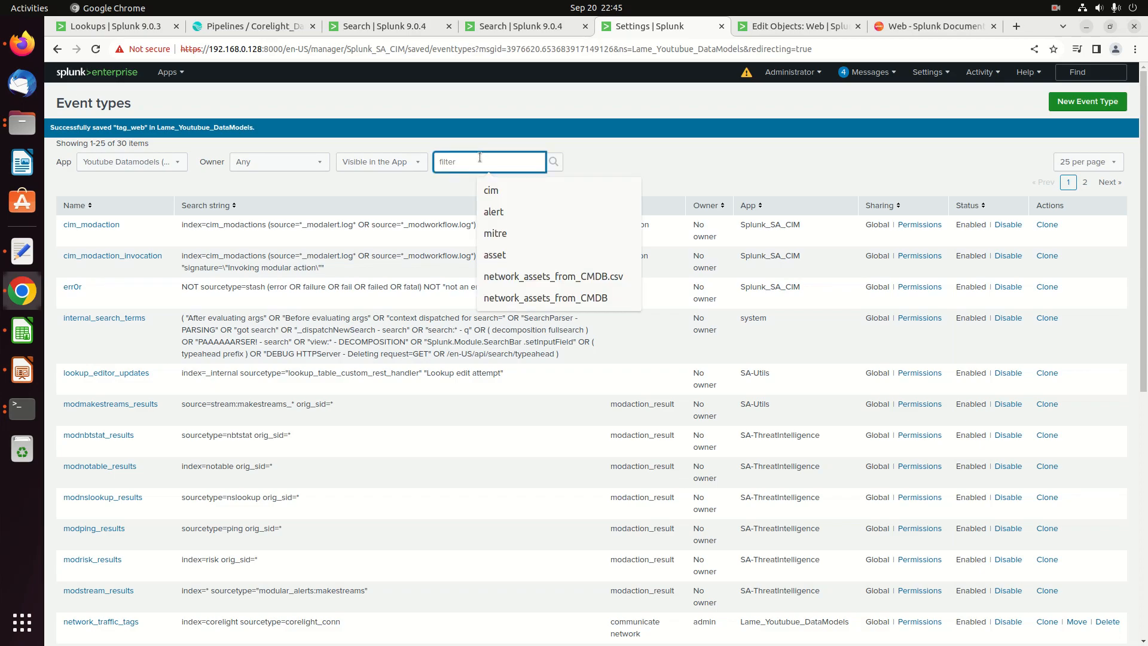
type("web")
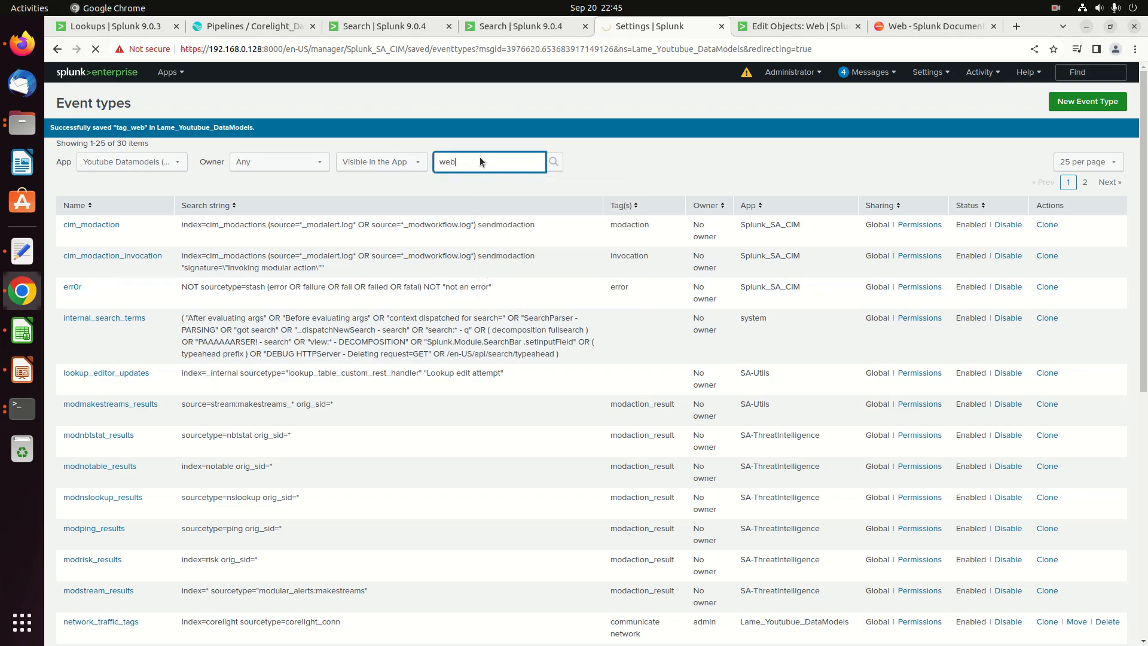
left_click(552, 162)
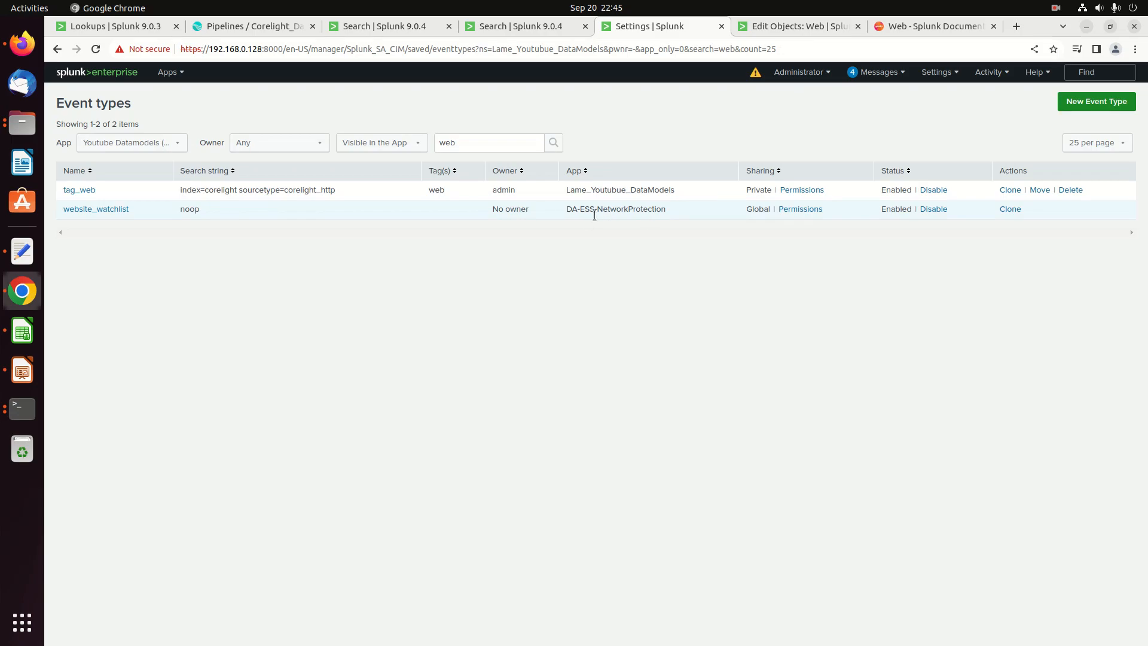
mouse_move(802, 190)
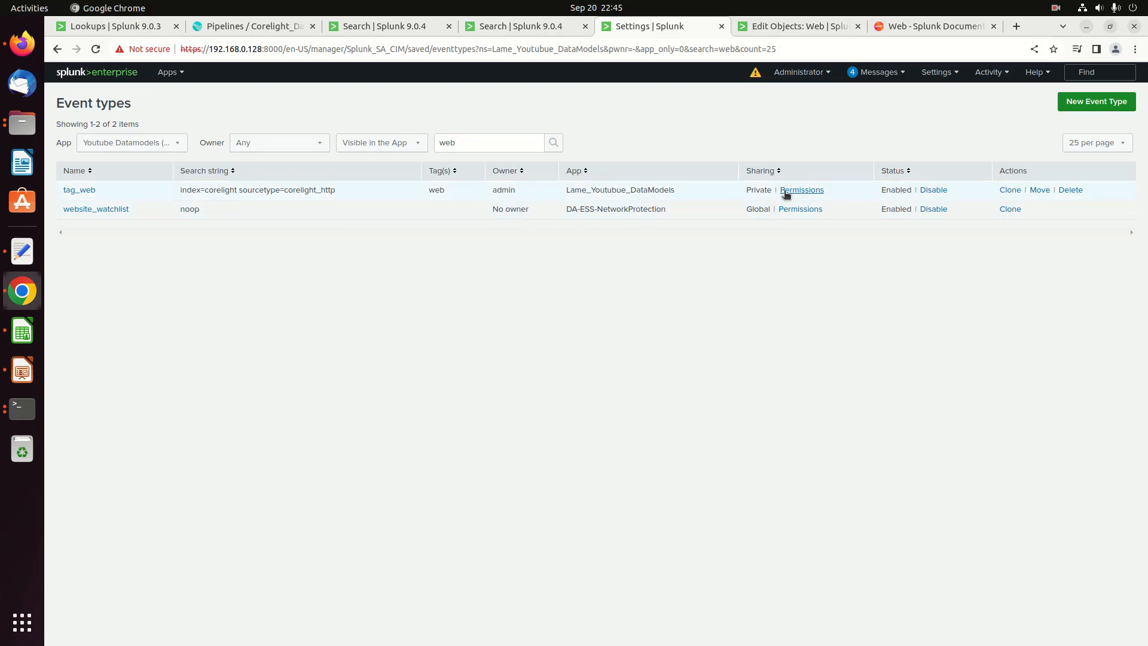
- Share tag_web with all apps, Everyone read and admin write, and save
left_click(801, 190)
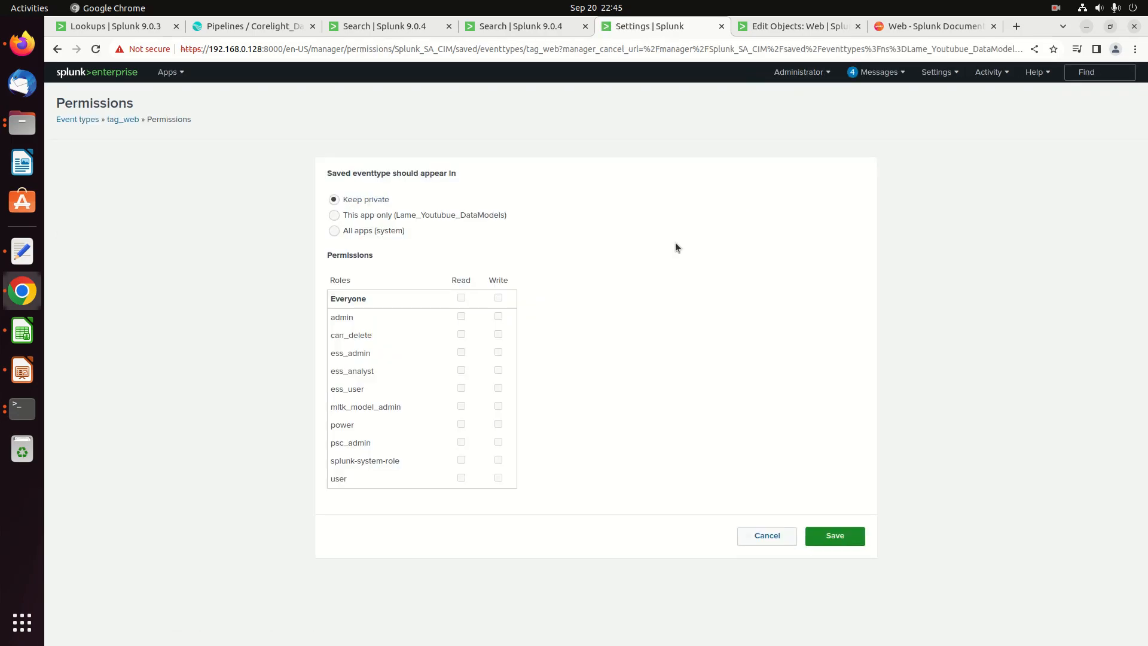
left_click(334, 230)
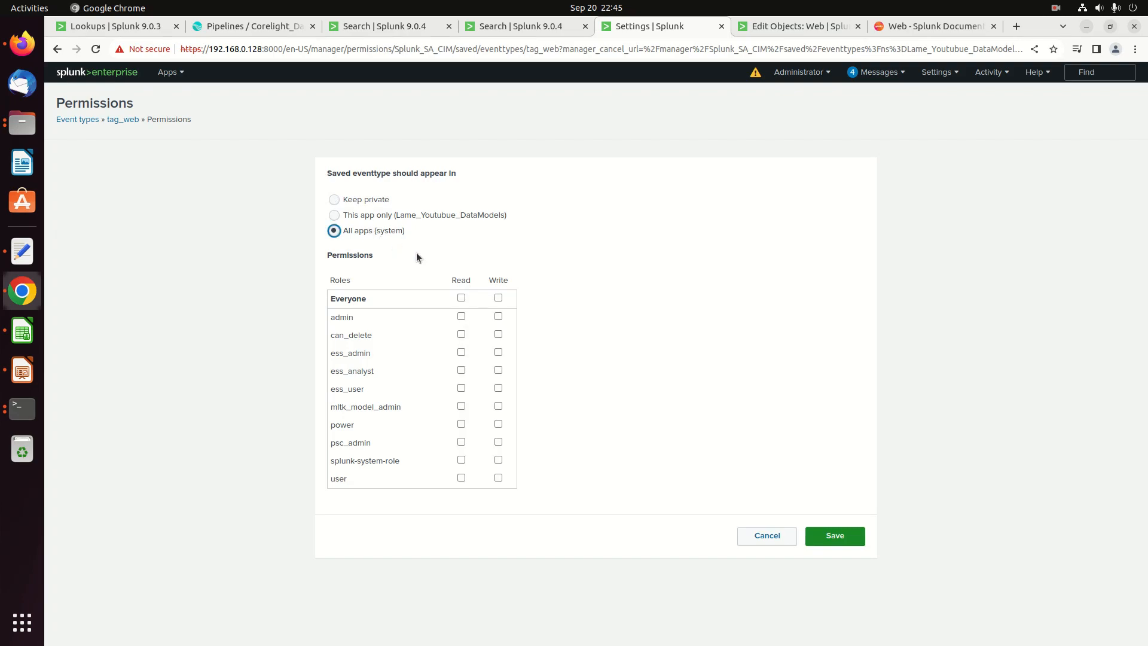
left_click(498, 316)
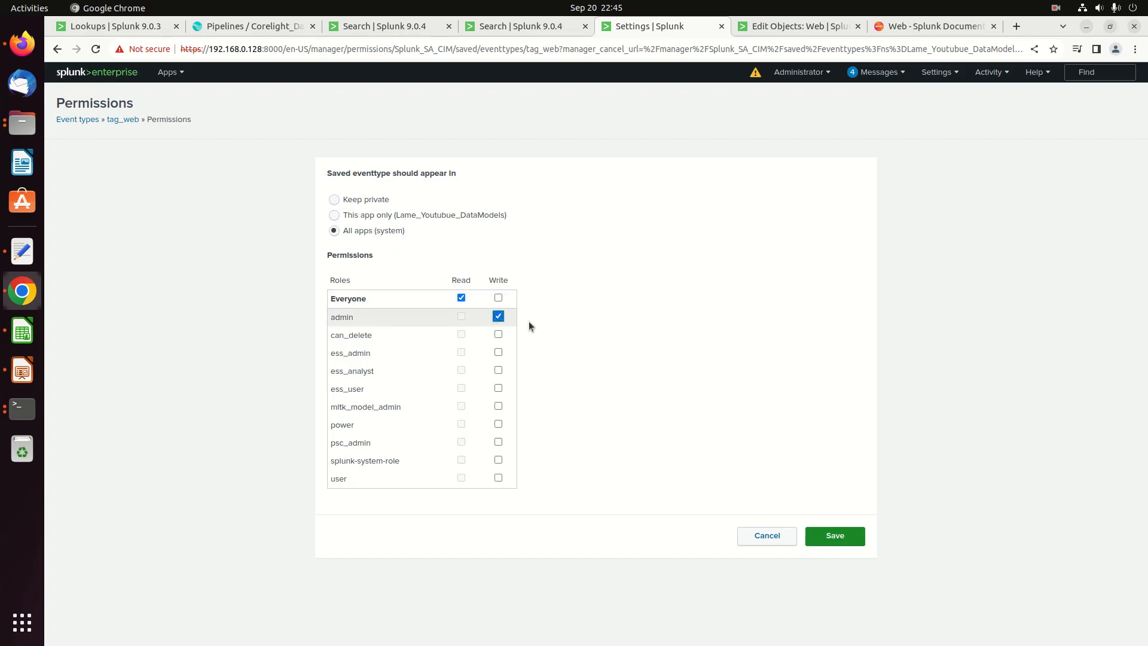
left_click(834, 536)
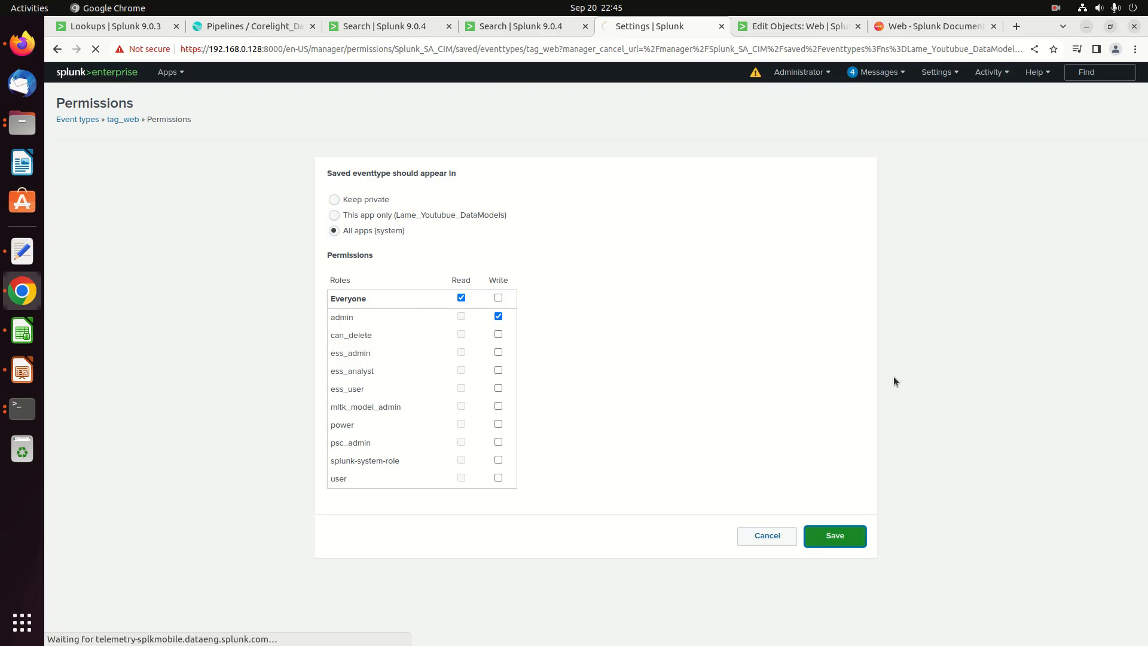
left_click(834, 535)
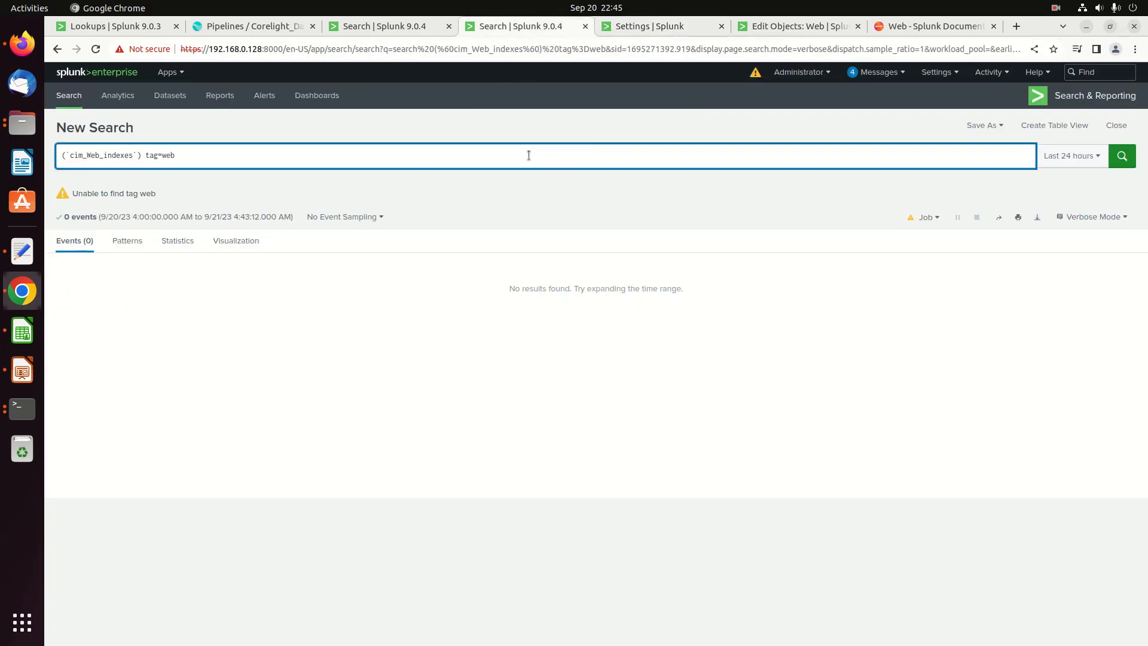
- Rerun the tag=web search (62 events), then replace it with | tstats count from datamodel=Web
left_click(1121, 155)
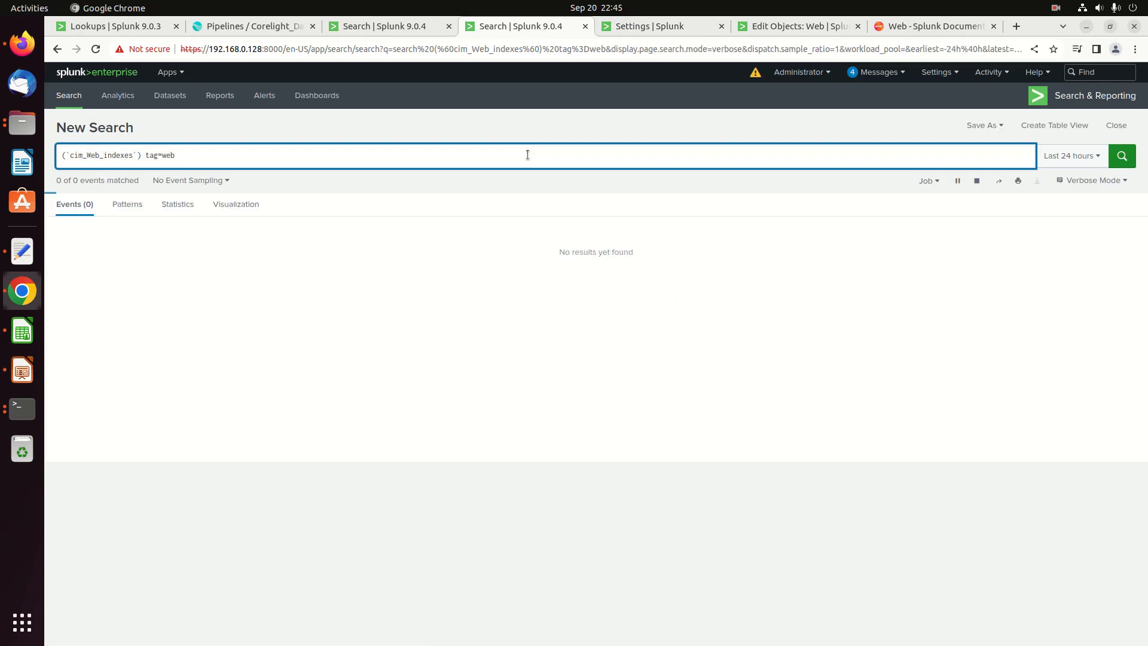
left_click(1121, 156)
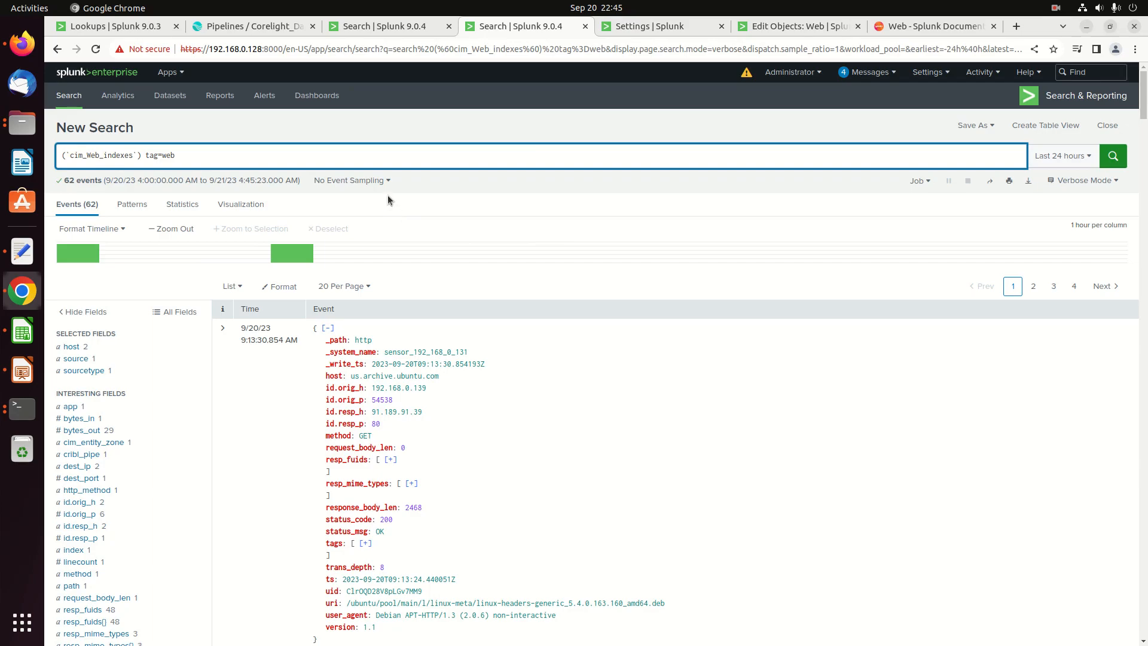
triple_click(110, 155)
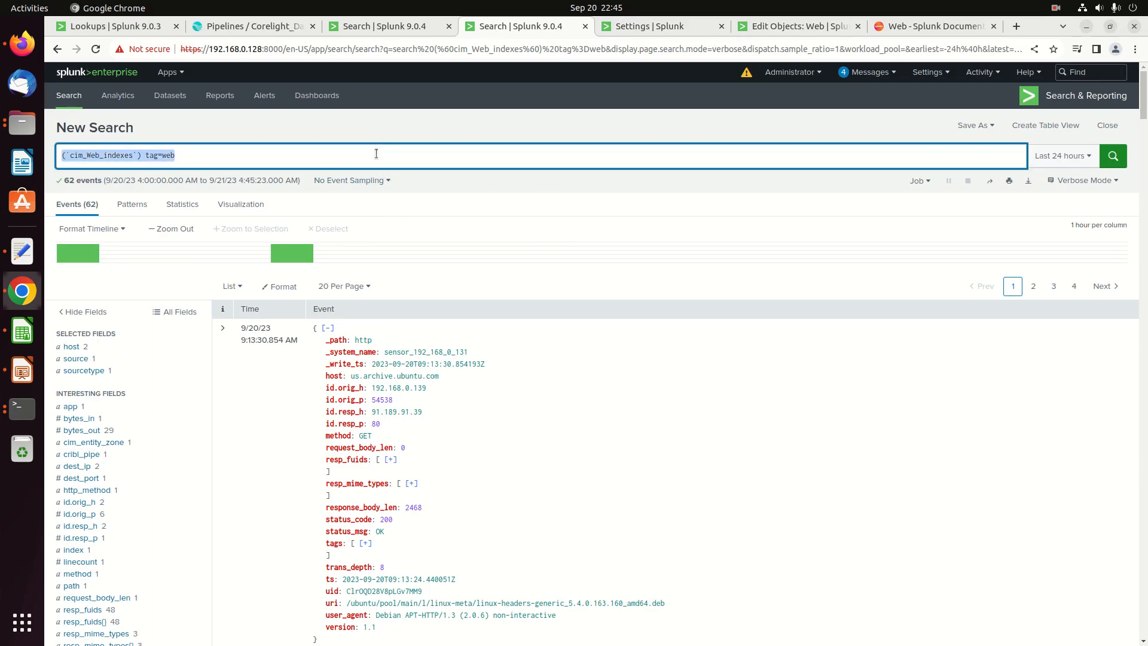
type("| tstats")
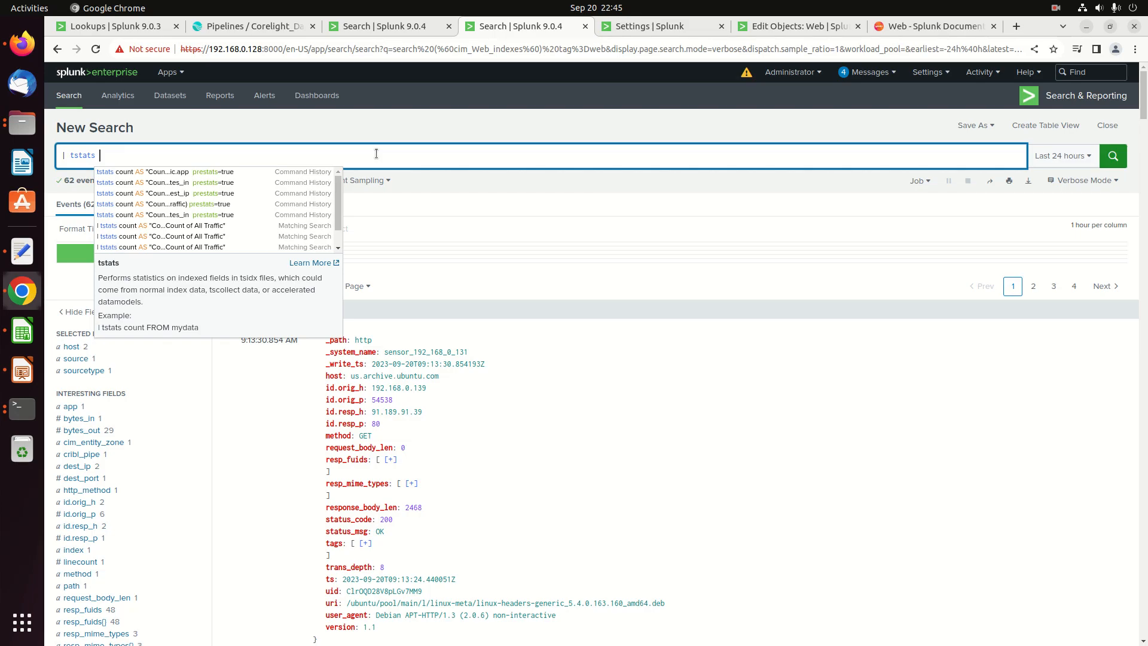
type("count")
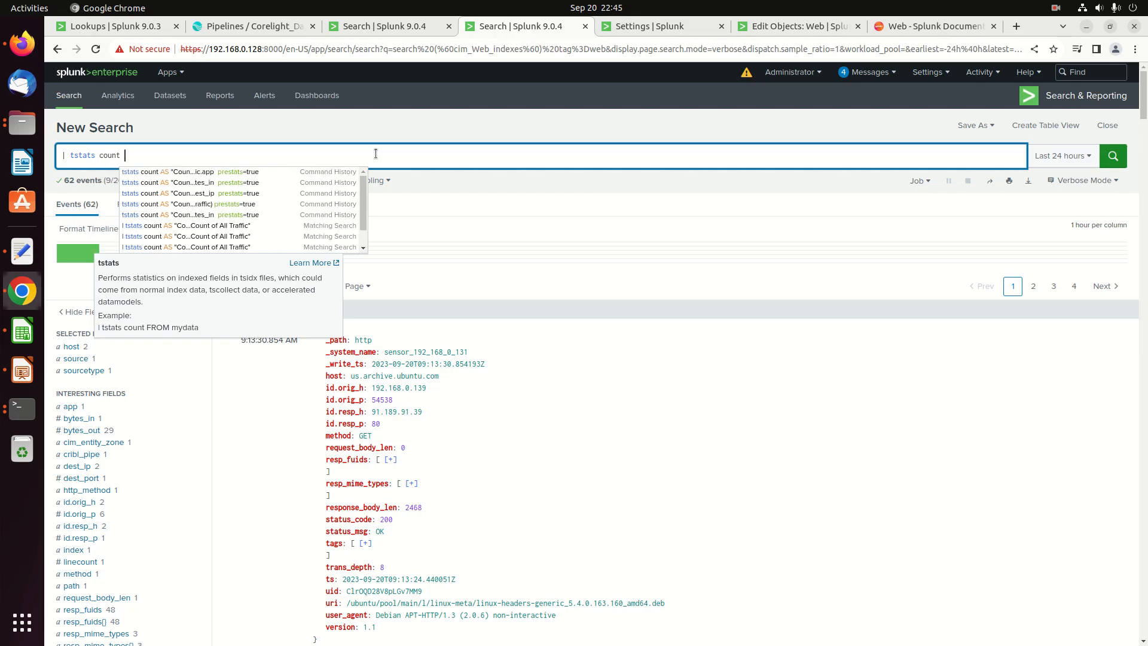
type("from datamodel=")
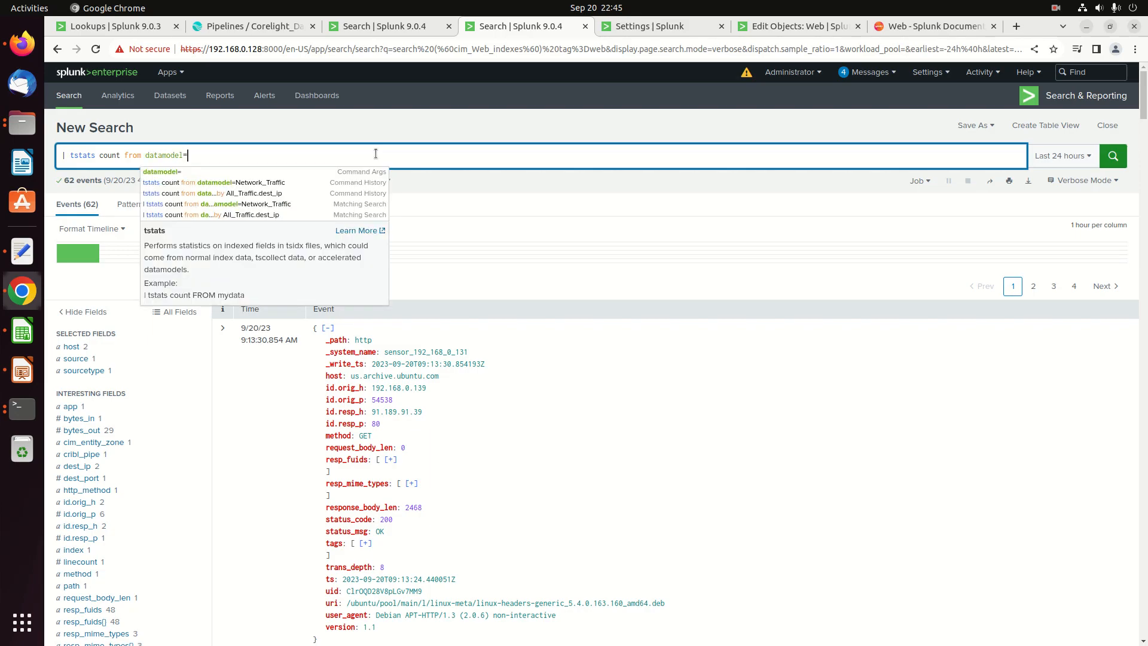
type("Web")
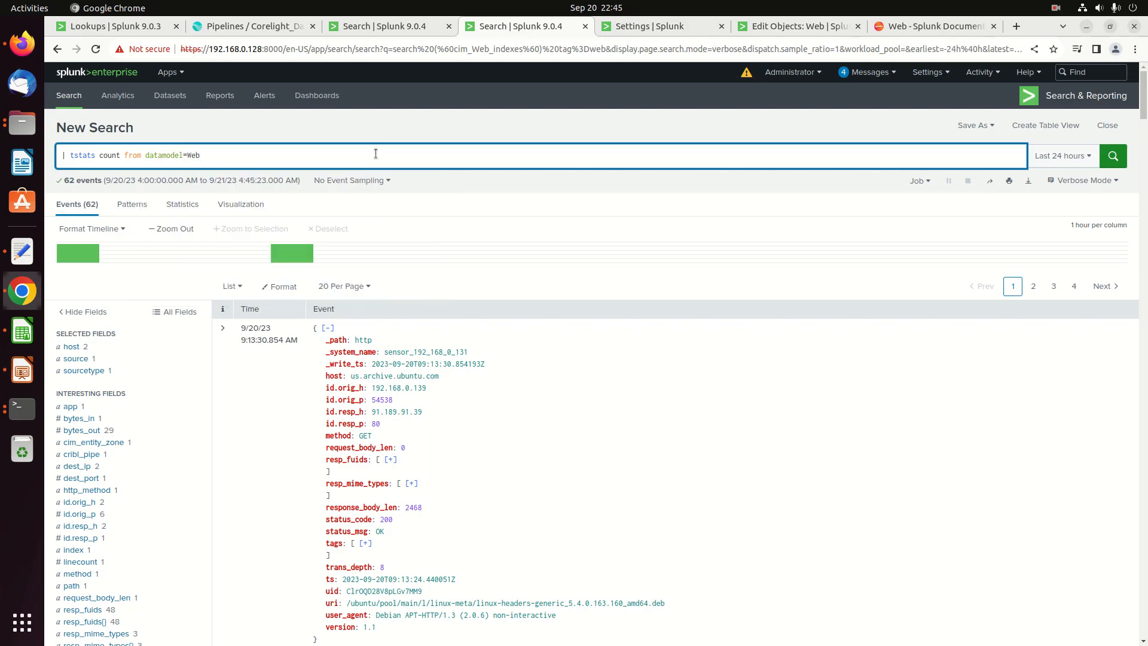
- Check the cim_Web_indexes tag=web constraint in the Web data model editor
left_click(794, 27)
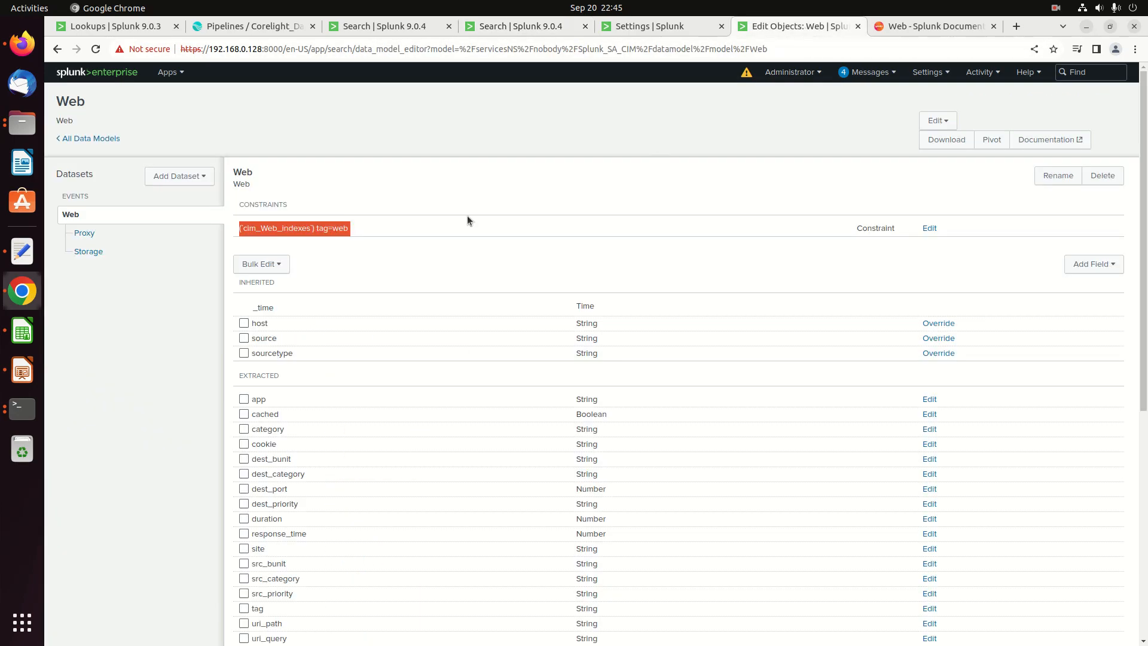
mouse_move(71, 214)
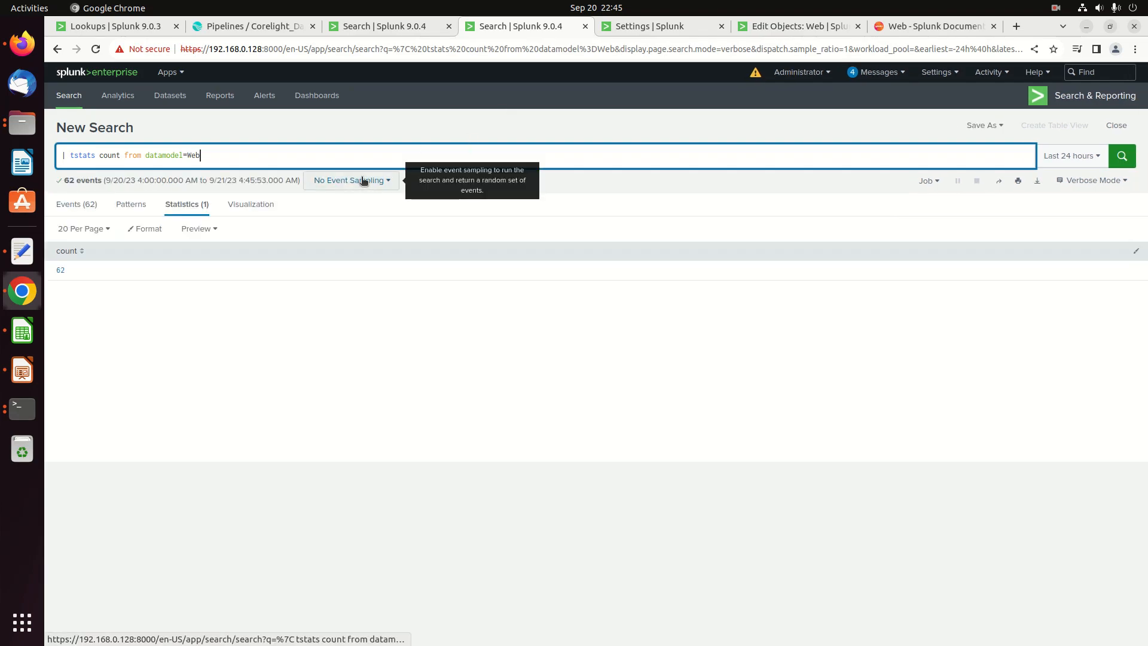
- Group the tstats count by Web.dest_ip (no results), then retype the groupby prefix as Web
type("gropub")
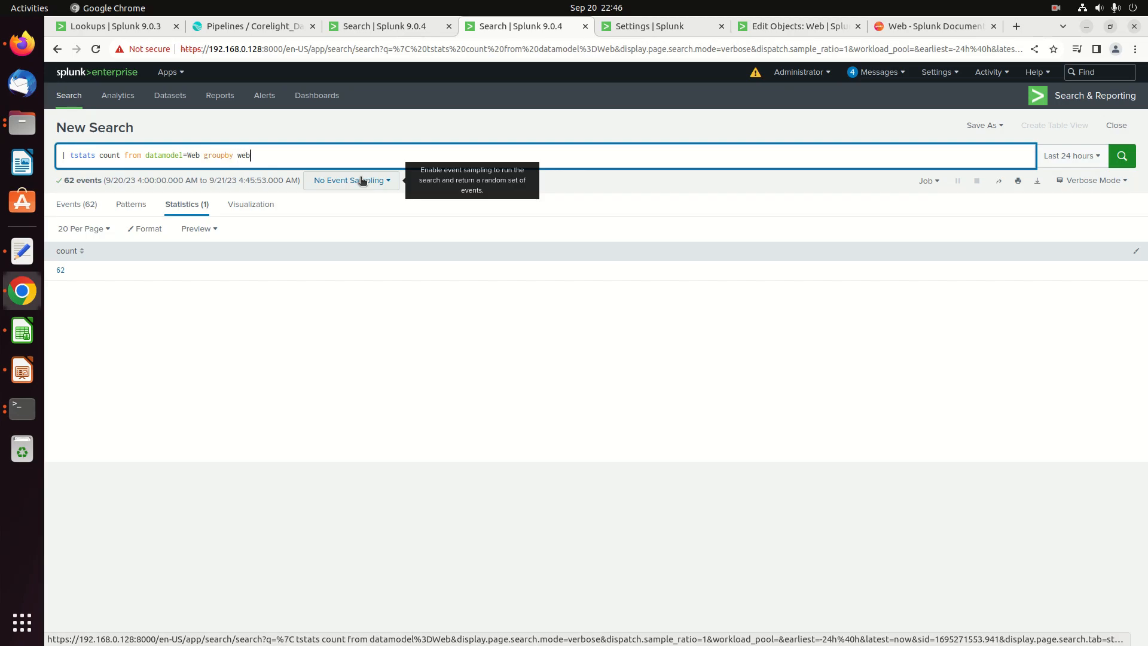
type("Web.")
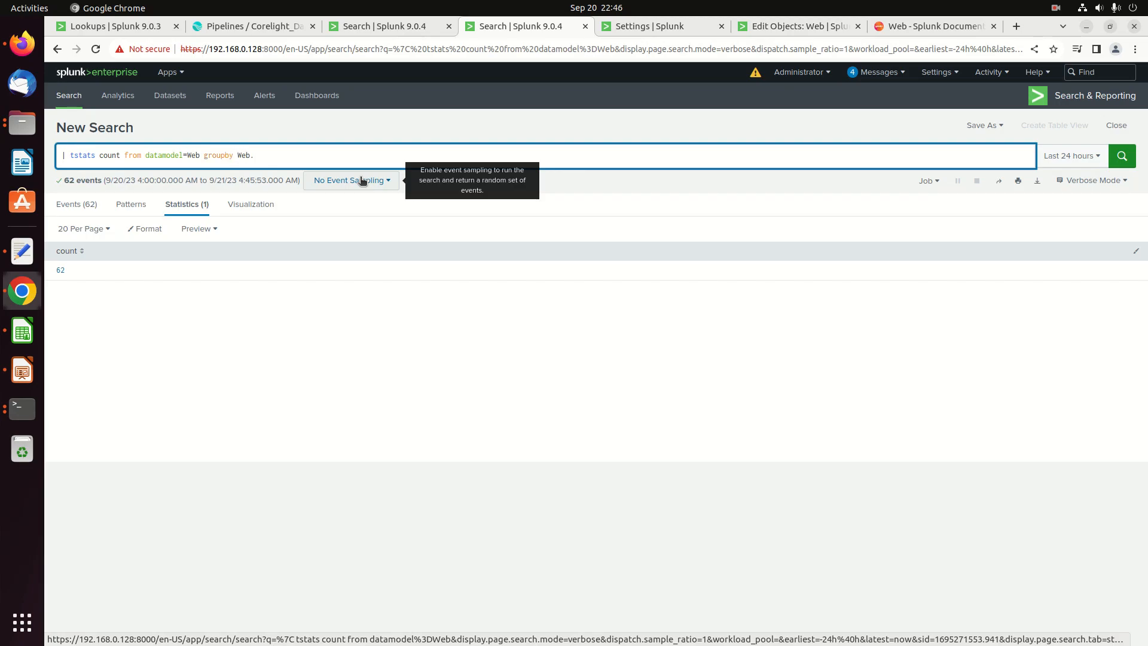
type("dest_ip")
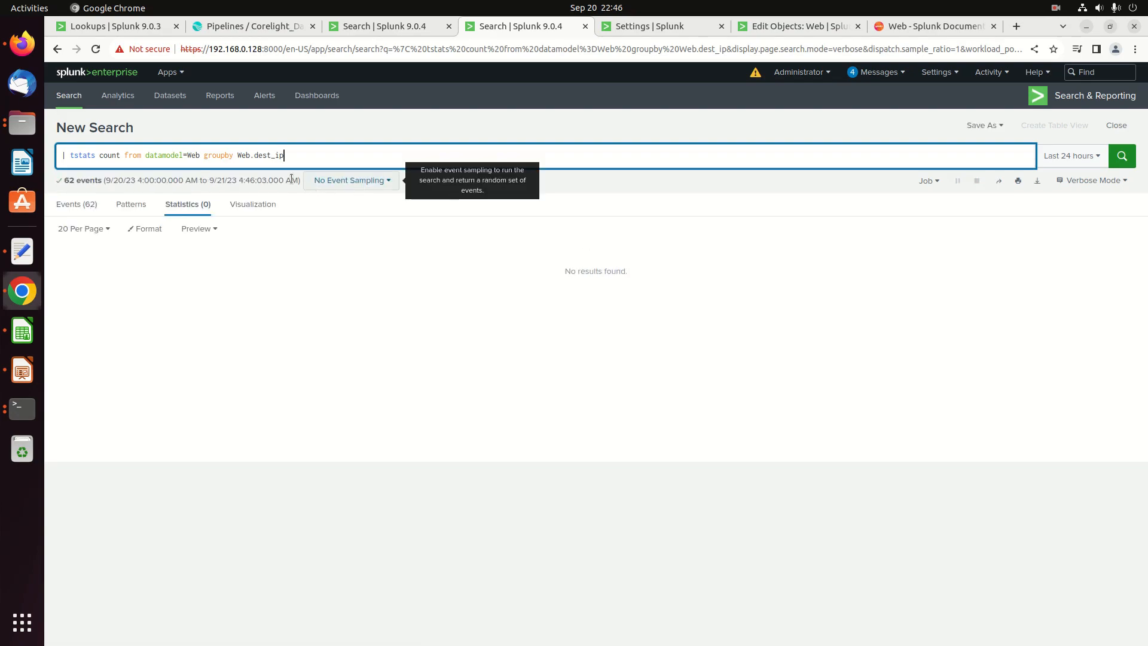
mouse_move(271, 150)
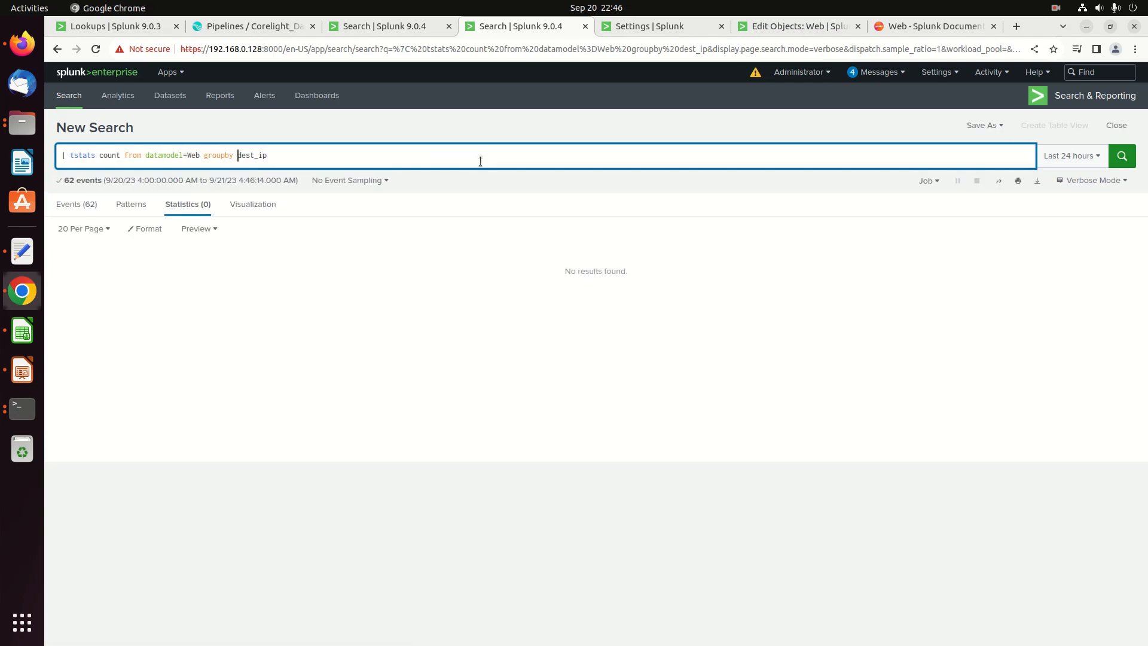
type("web")
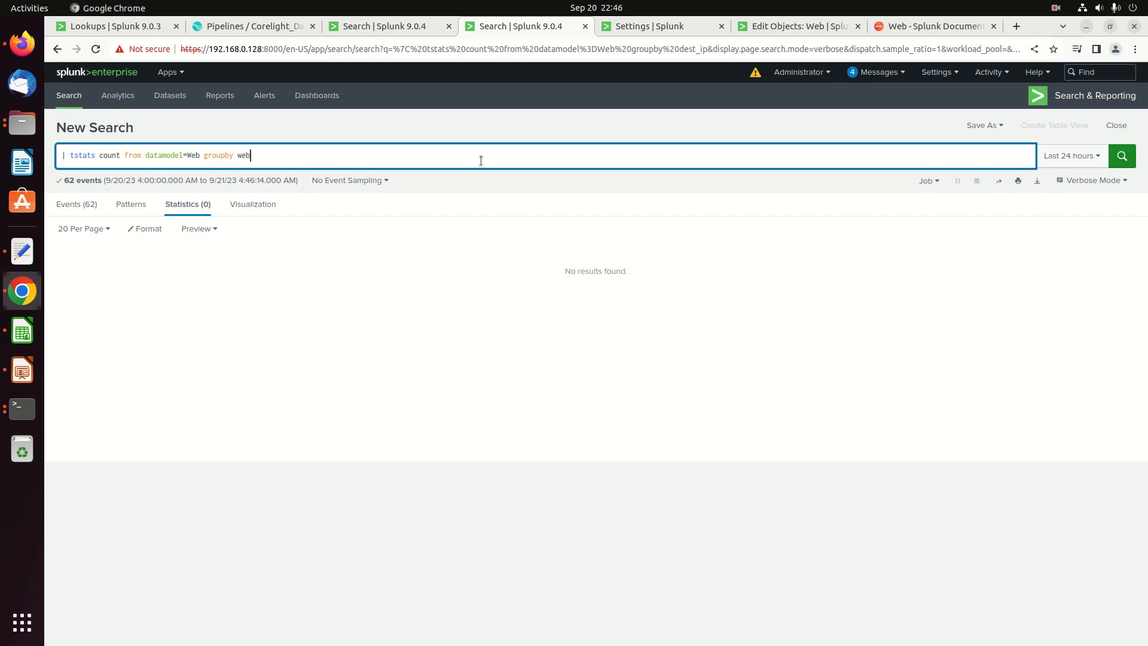
key("BackSpace")
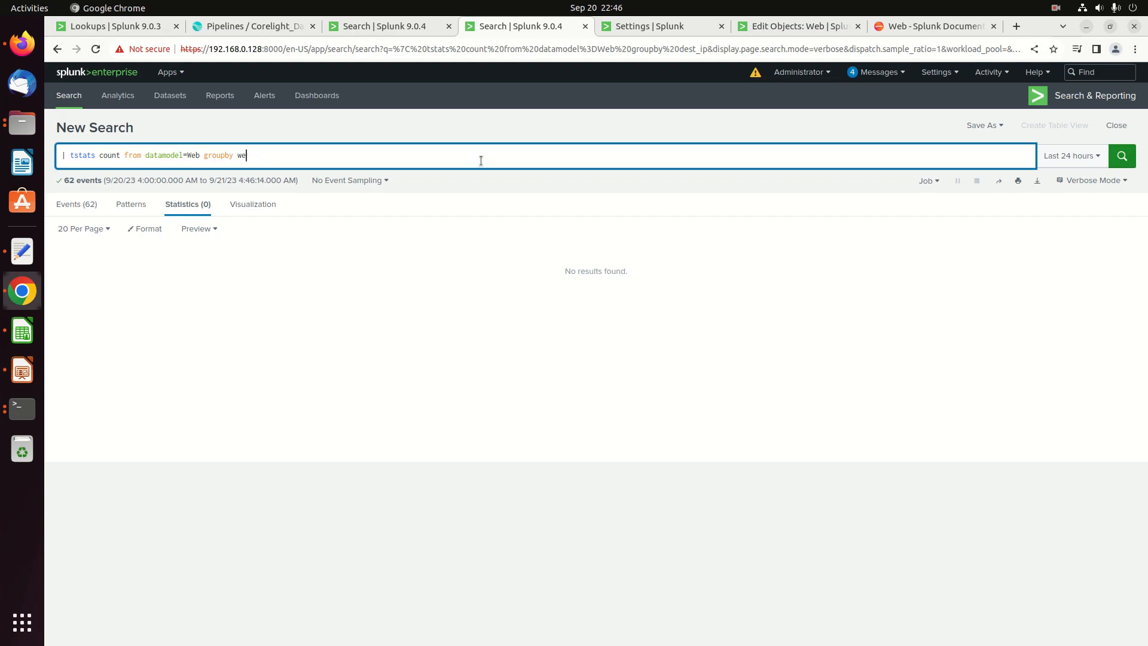
type("Web")
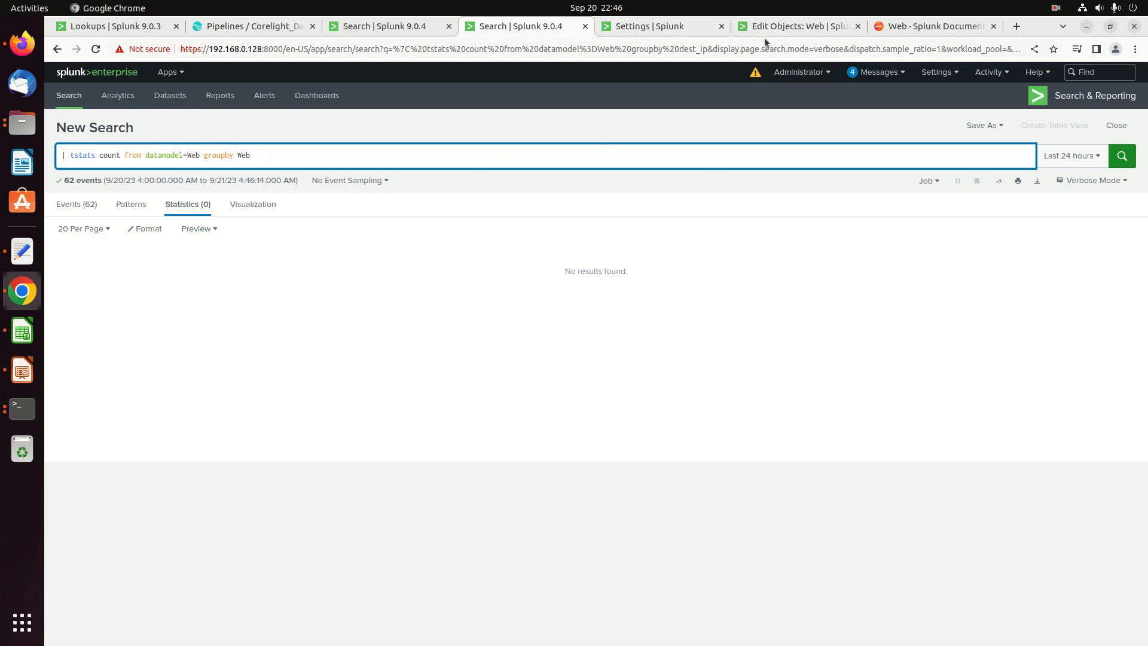
left_click(794, 26)
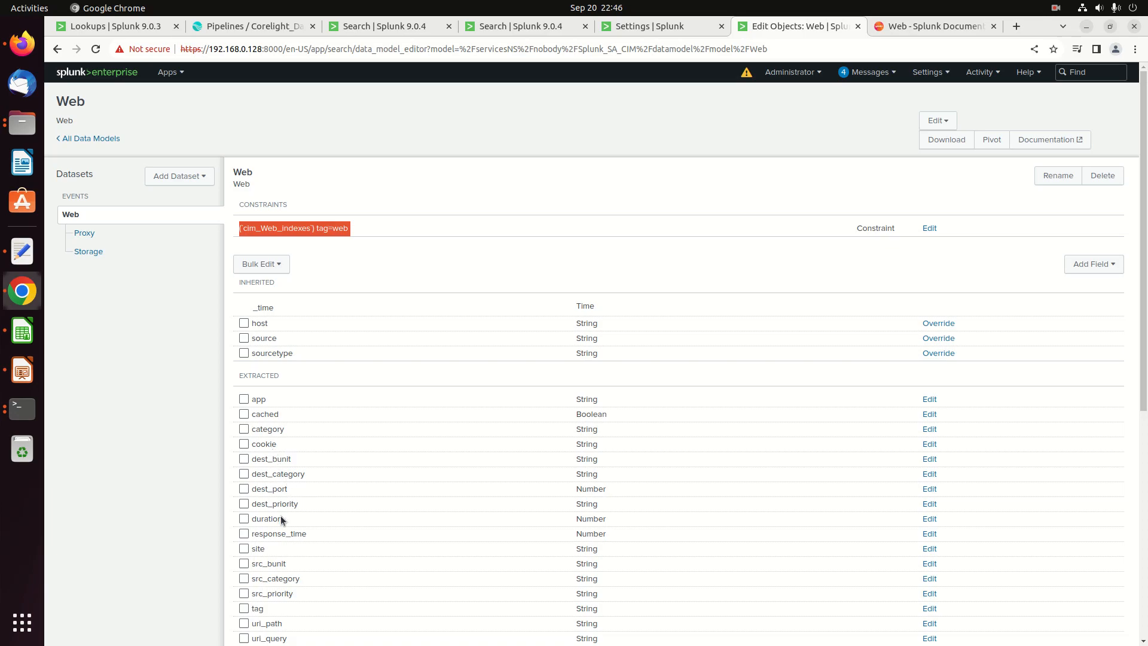
mouse_move(293, 469)
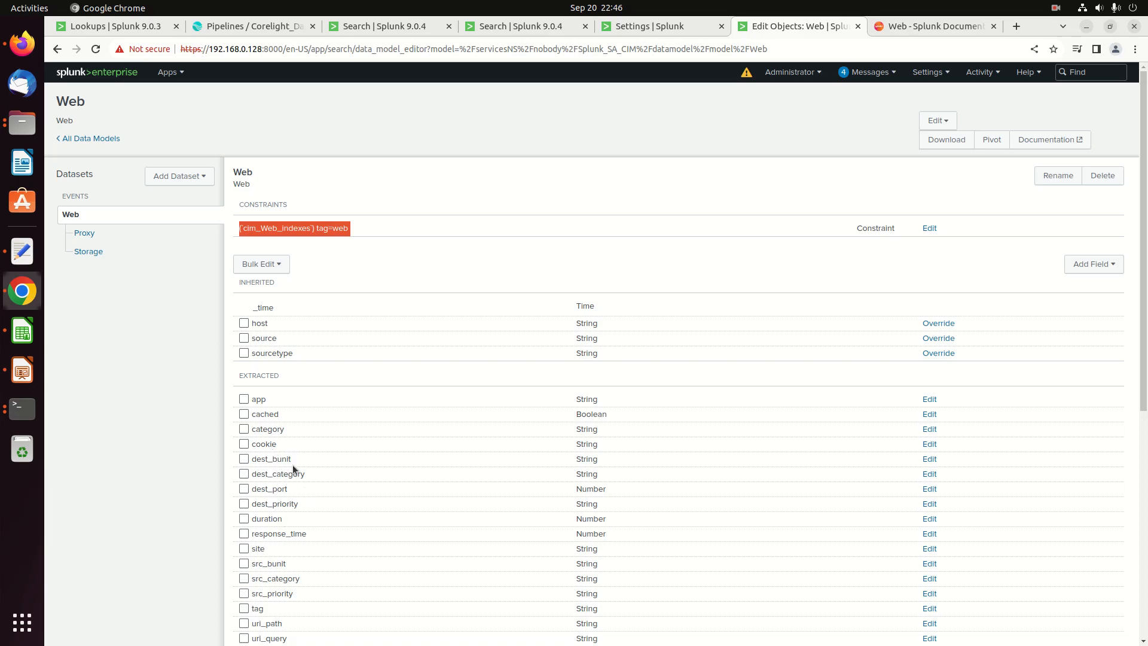
scroll("down", 3)
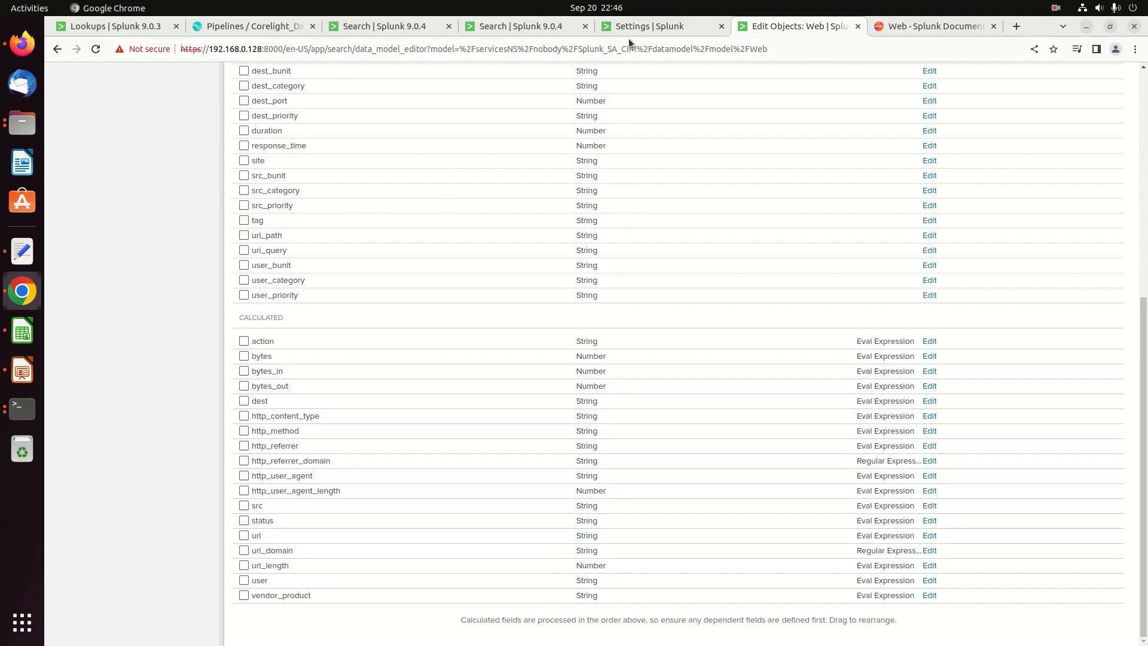
left_click(523, 26)
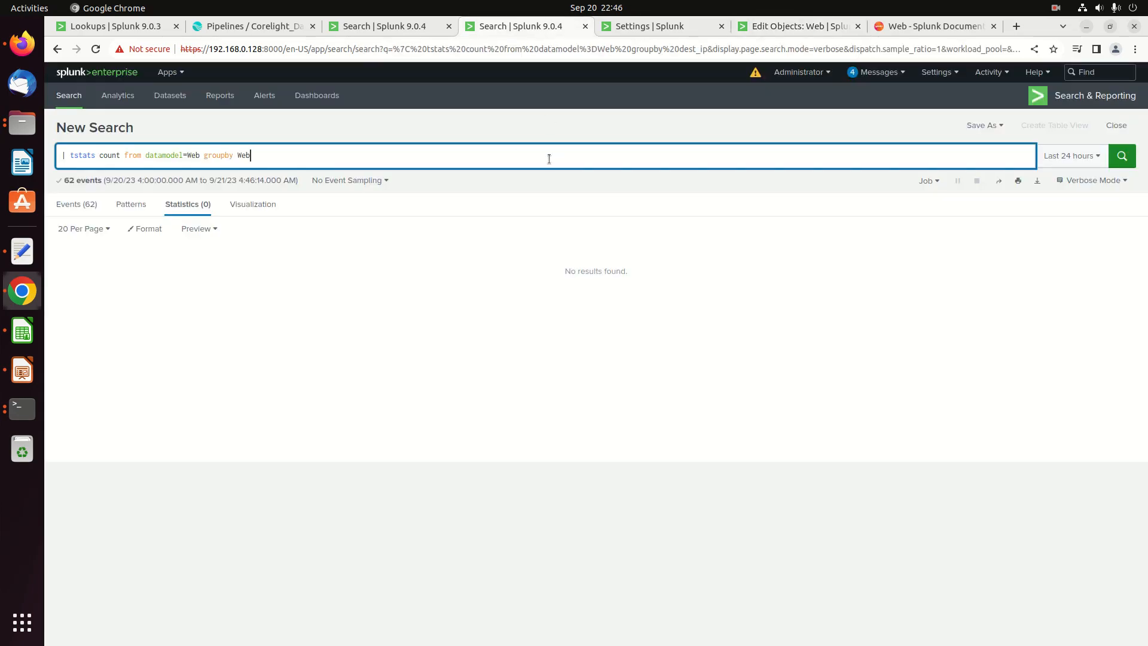
- Group the tstats count by Web.dest and run the search
type(".dest")
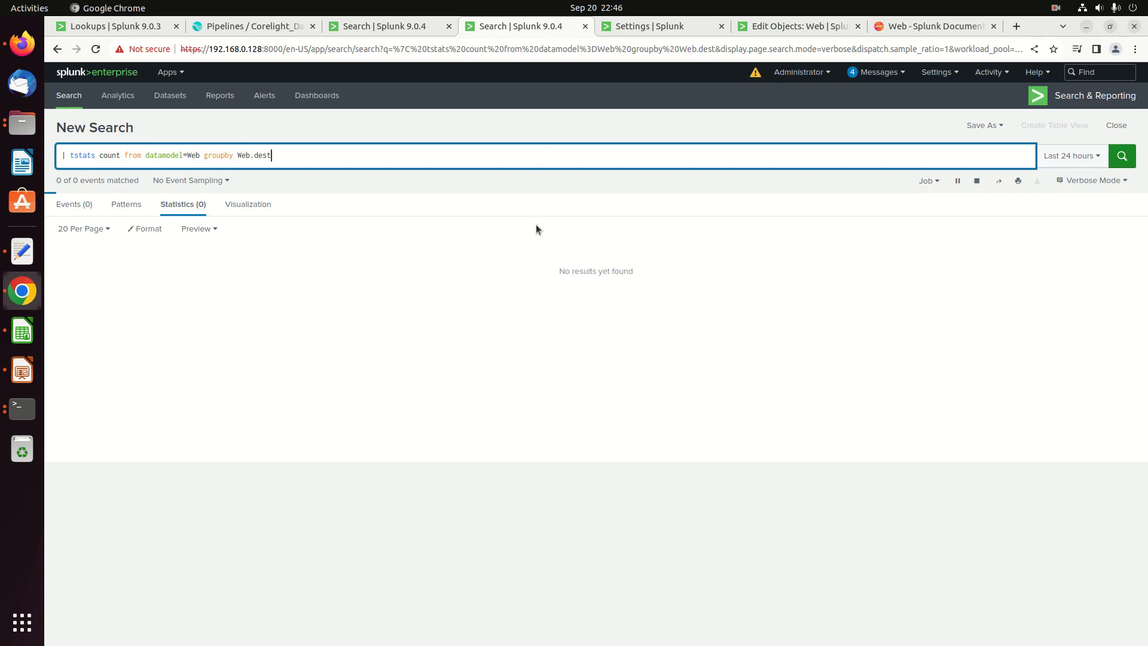
left_click(1120, 156)
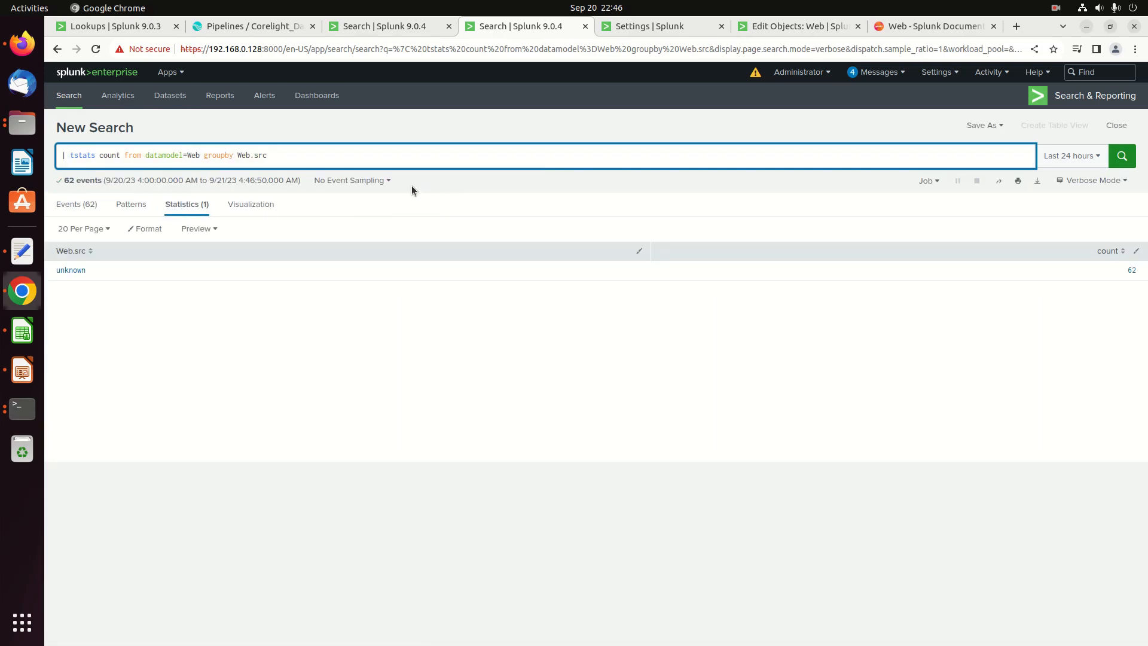
mouse_move(354, 145)
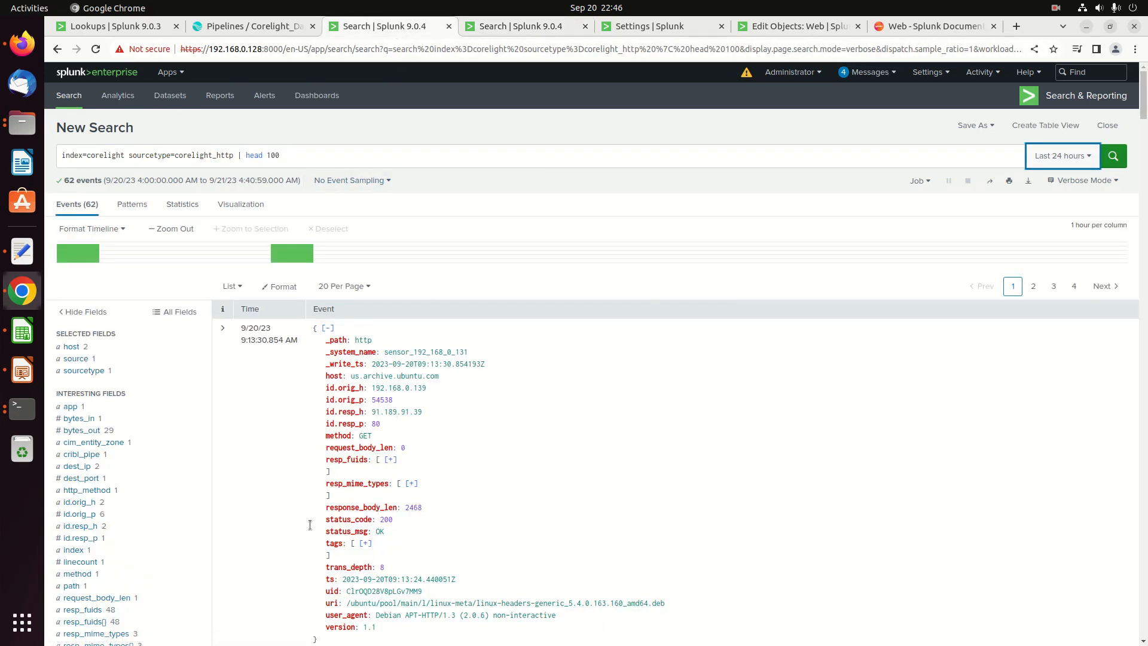
- Scroll down through the corelight_http events before moving to the Web pivot
scroll("down", 3)
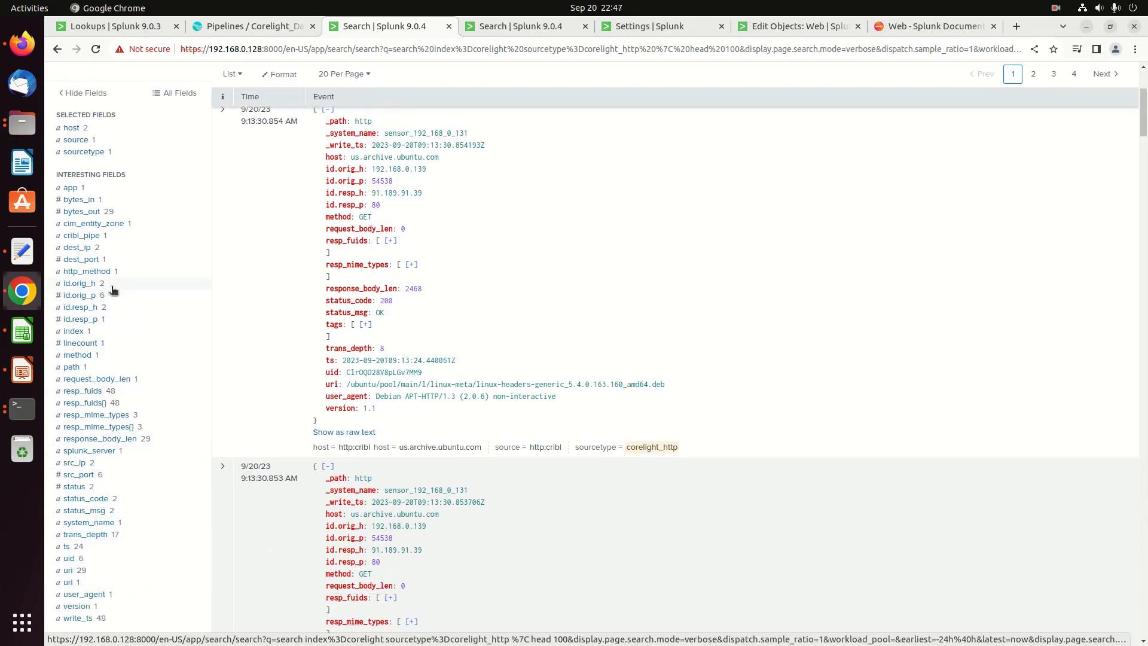
mouse_move(100, 510)
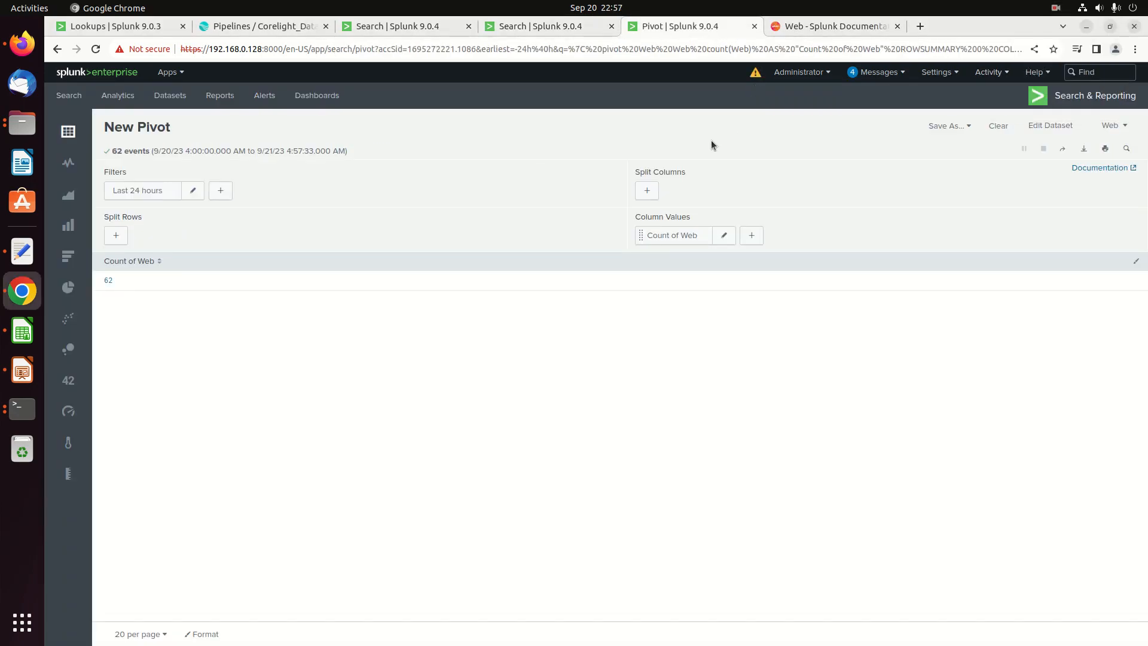
mouse_move(696, 151)
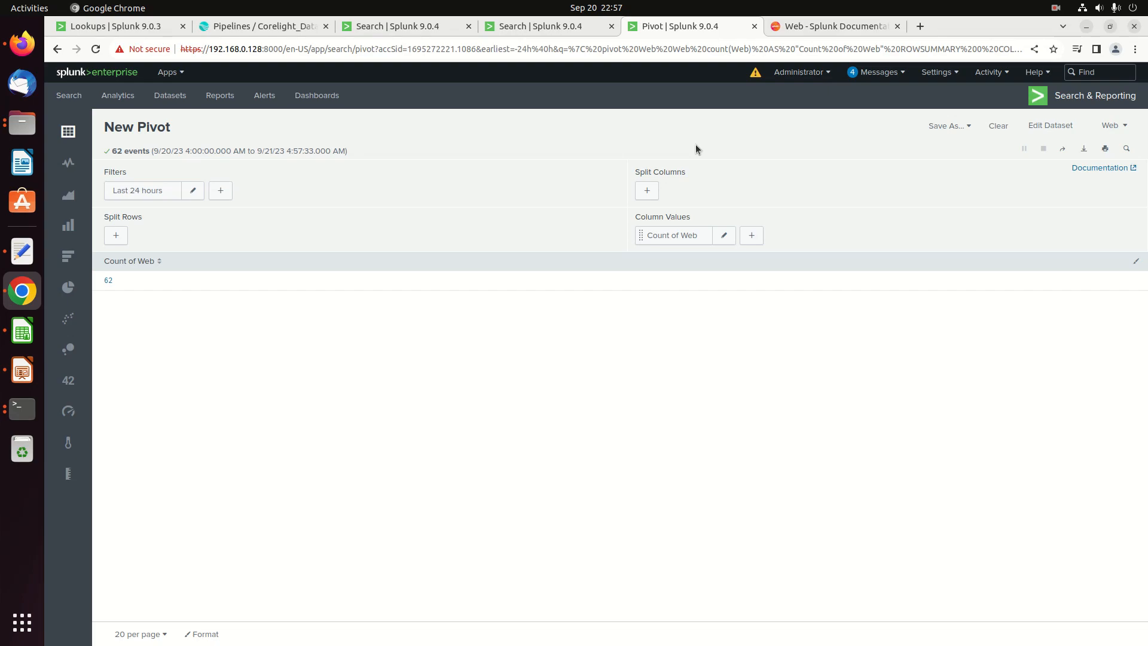
mouse_move(694, 153)
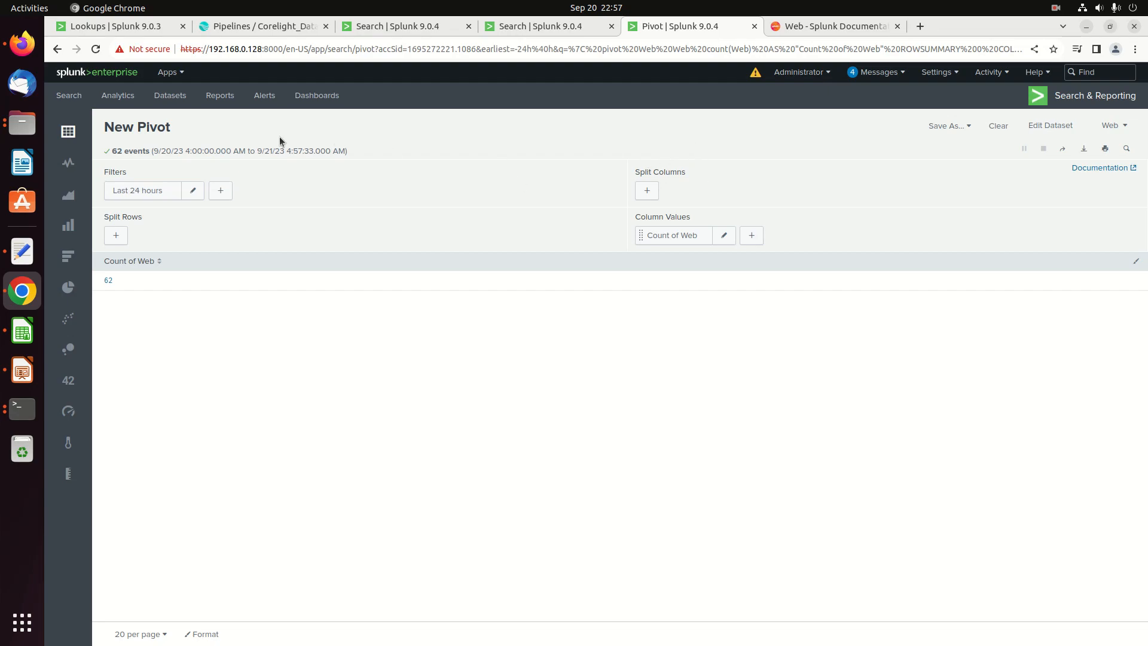
mouse_move(333, 165)
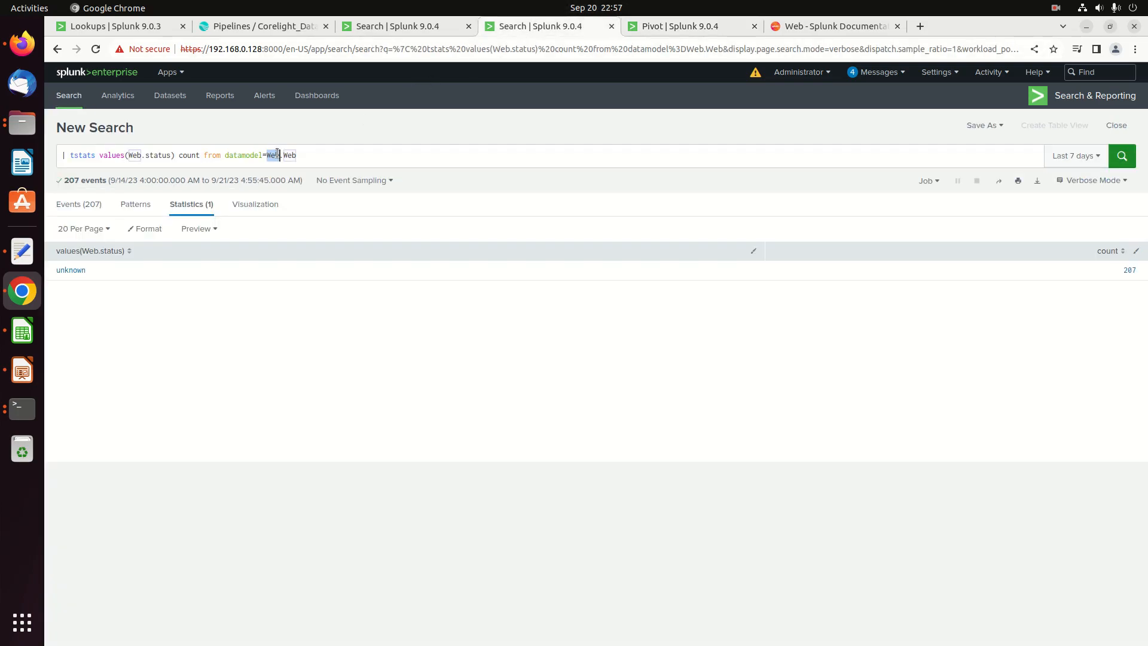
- Select the duplicated Web in the tstats datamodel=Web.Web reference to edit it
left_click(293, 156)
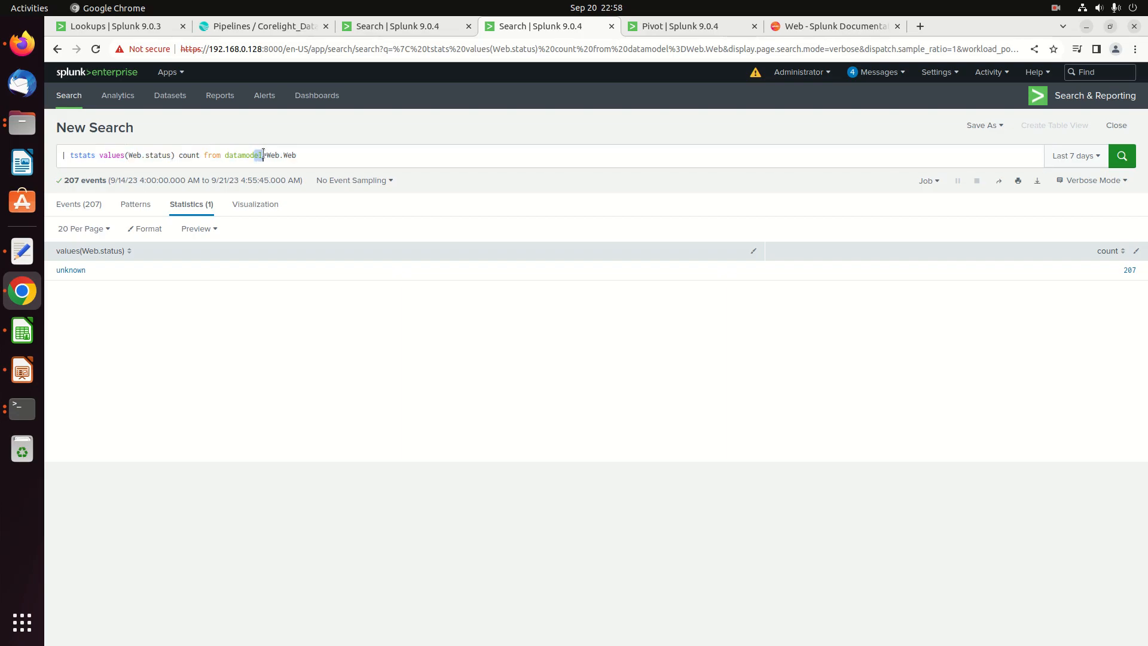
left_click(689, 25)
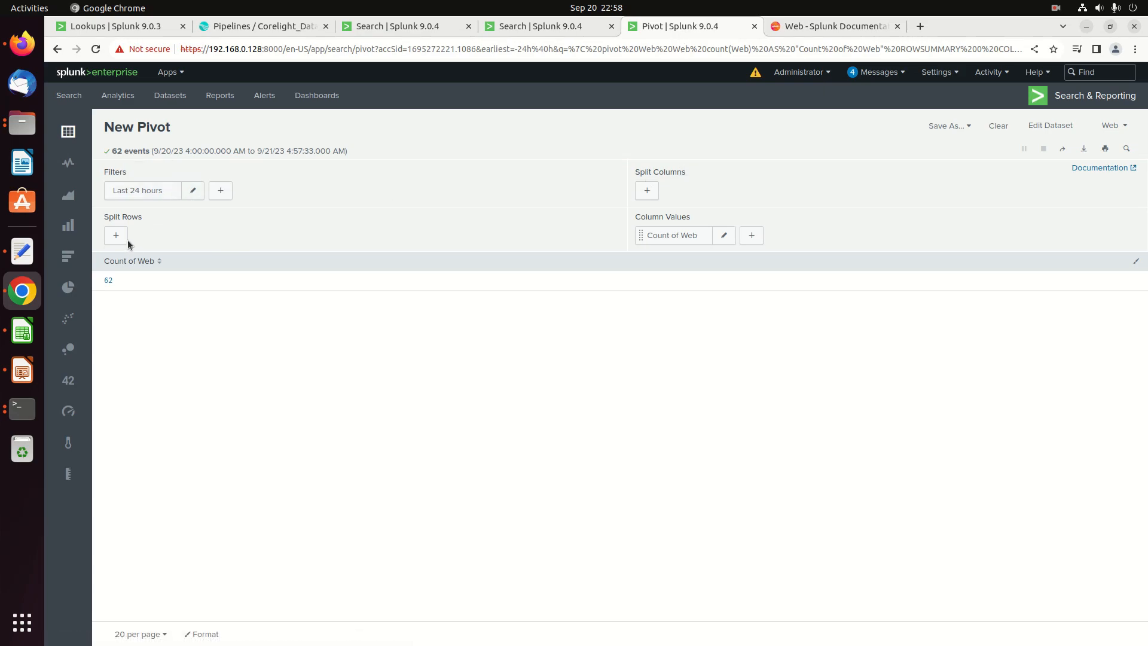
- Add status as the first Split Rows field of the Web pivot
left_click(115, 236)
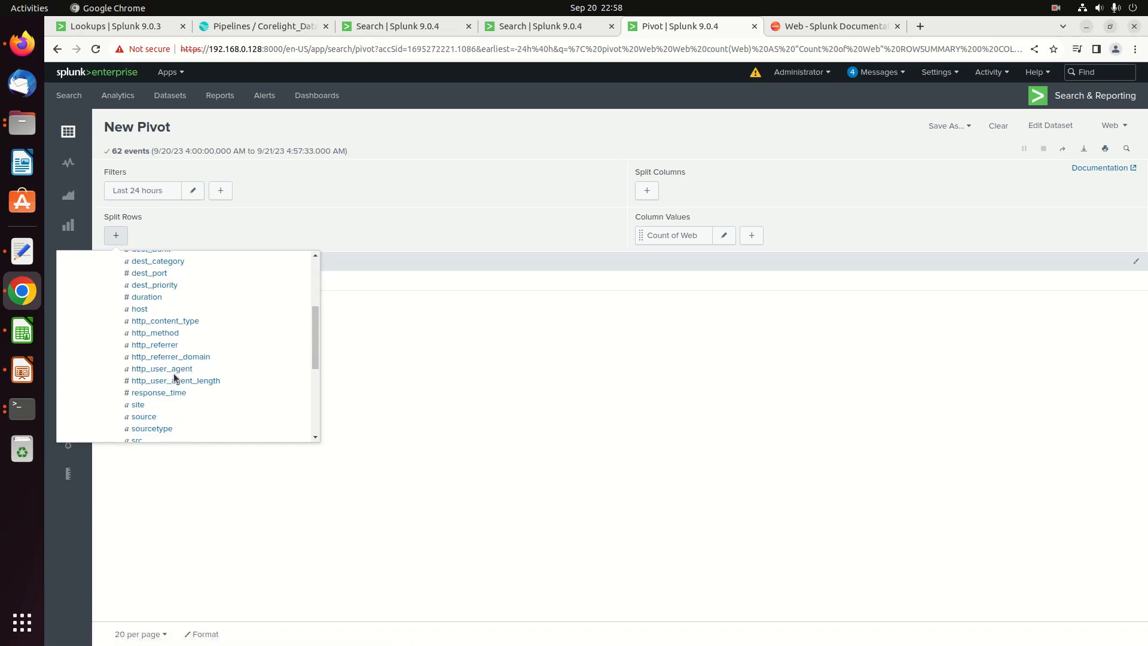
scroll("down", 3)
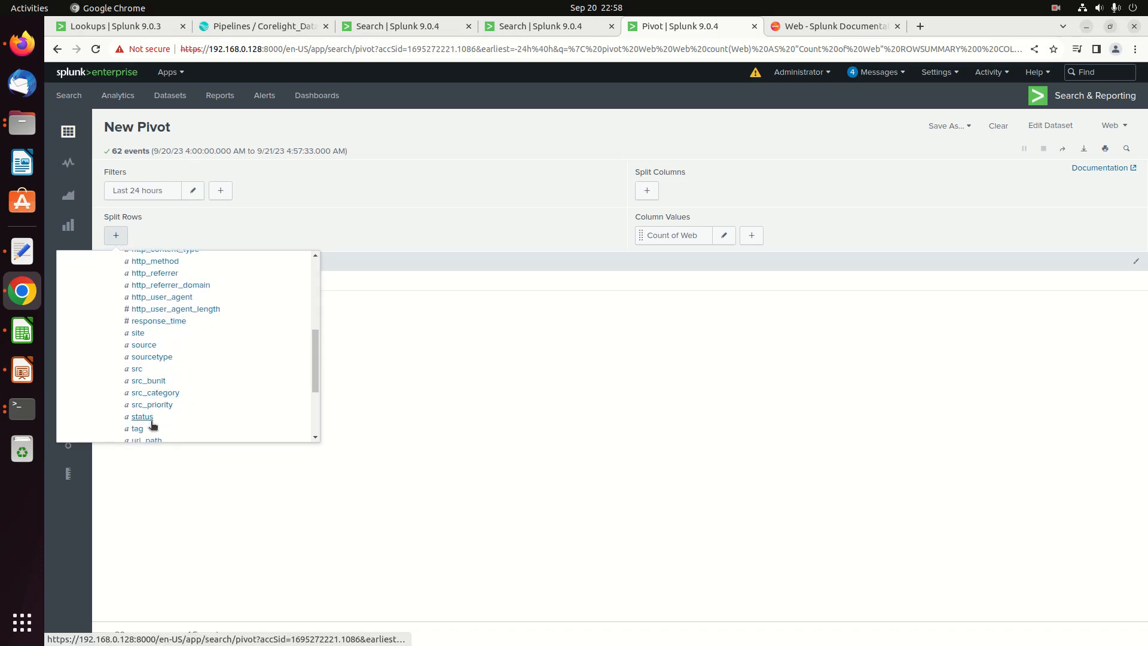
left_click(141, 416)
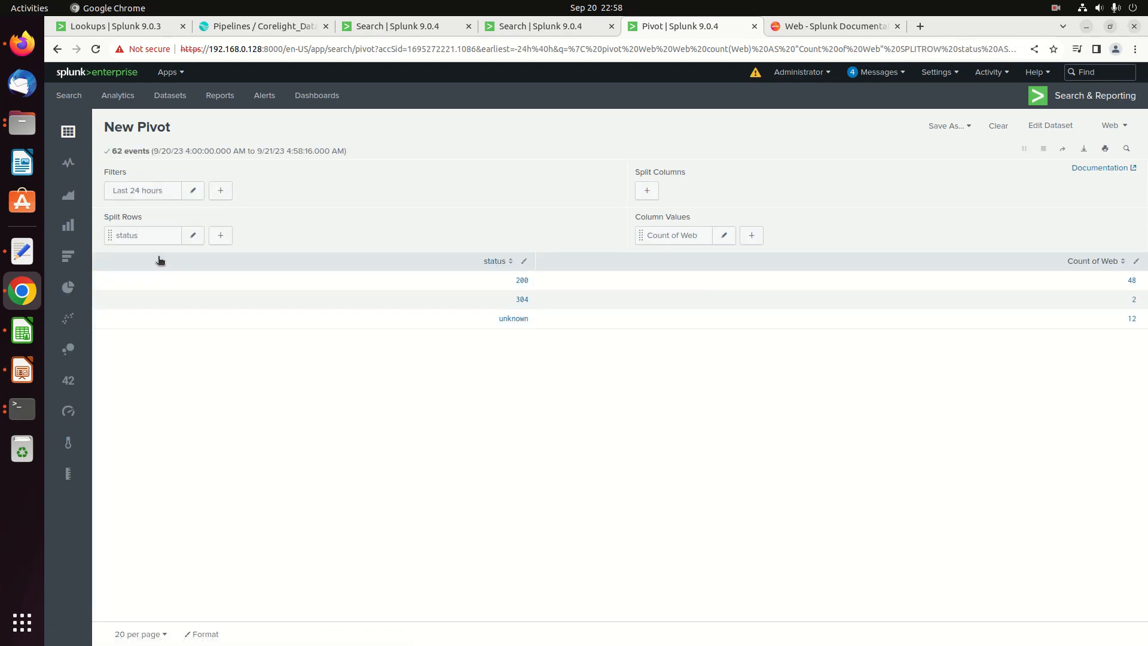
- Add bytes_out as the second row split and apply it to the table
left_click(220, 236)
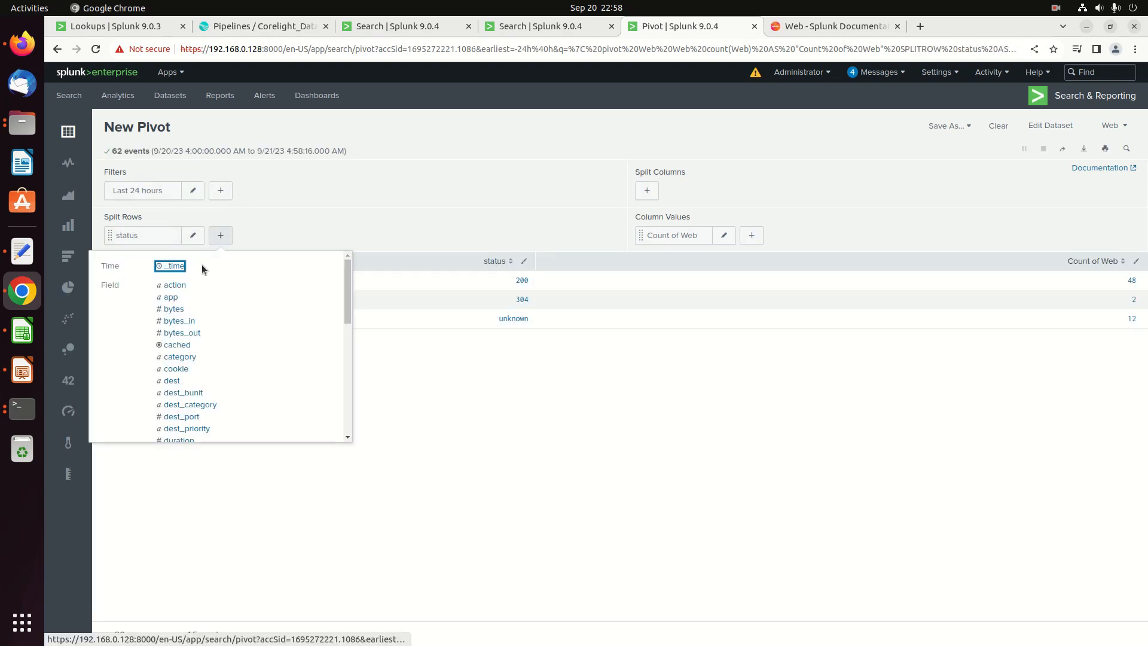
left_click(181, 332)
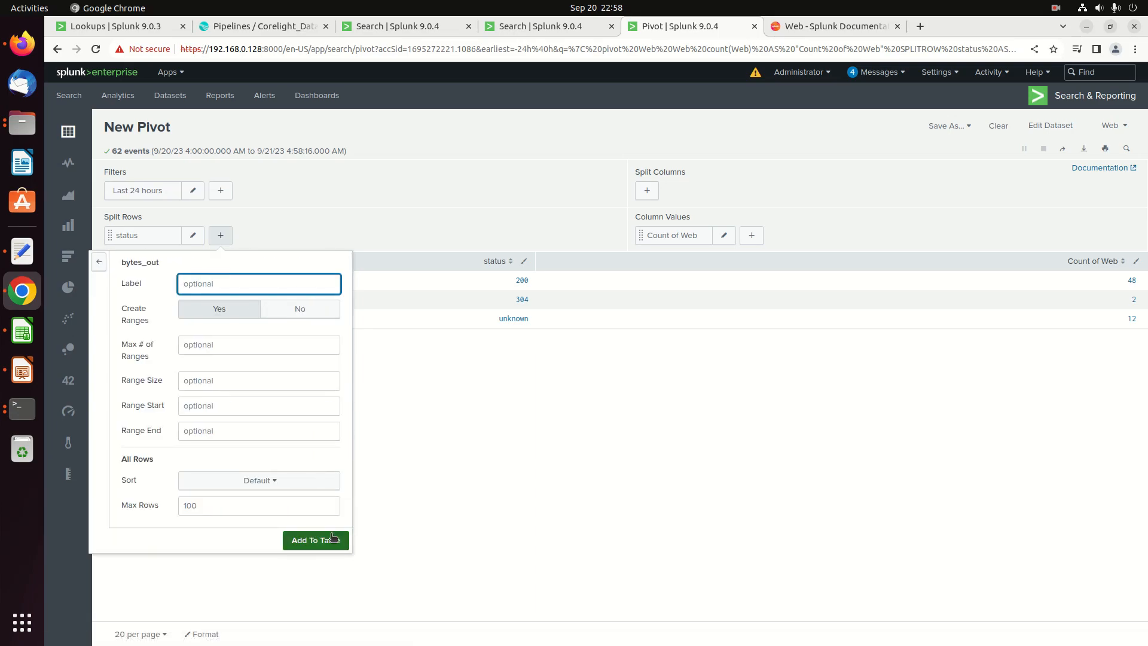
left_click(316, 539)
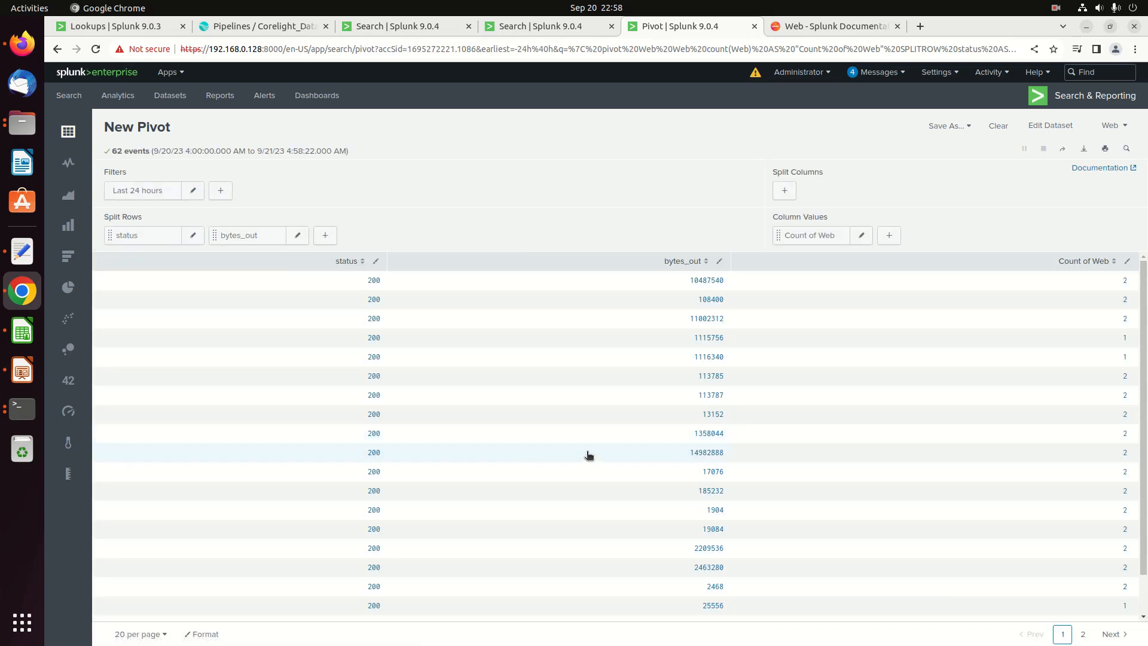